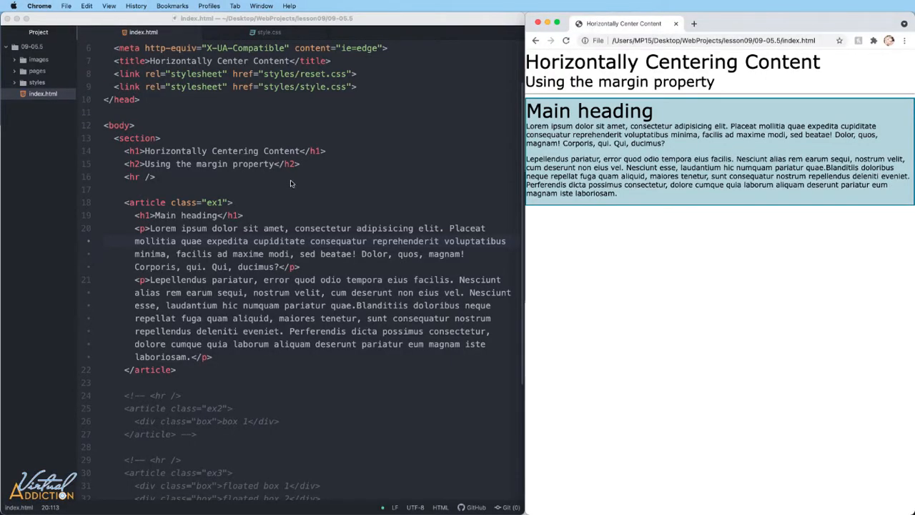
mouse_move(203, 138)
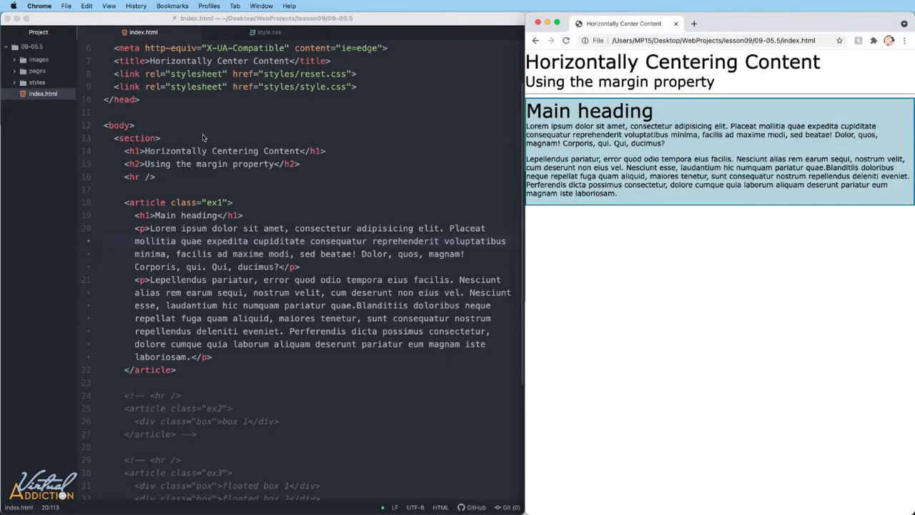
mouse_move(222, 179)
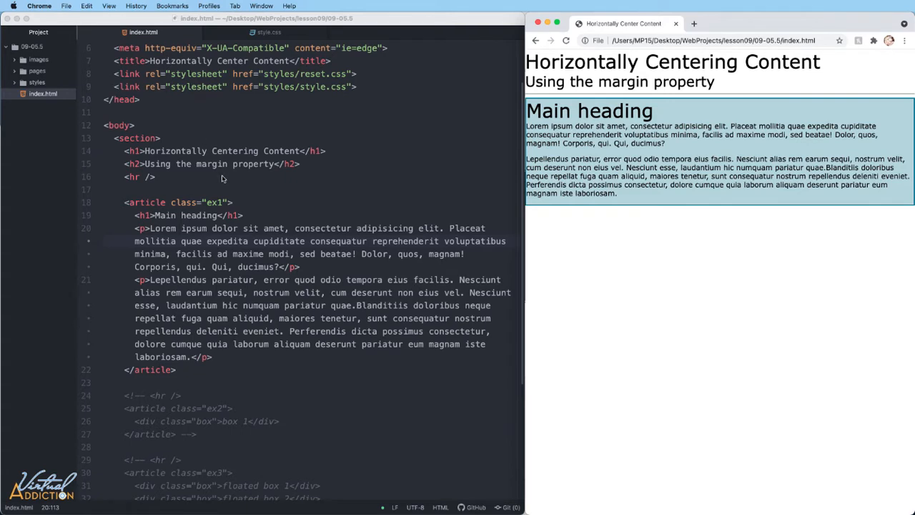
mouse_move(149, 145)
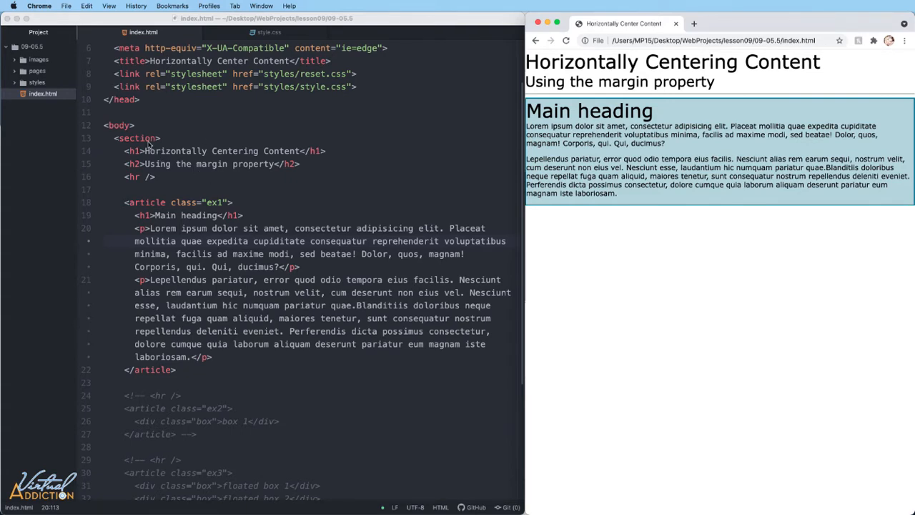
mouse_move(193, 320)
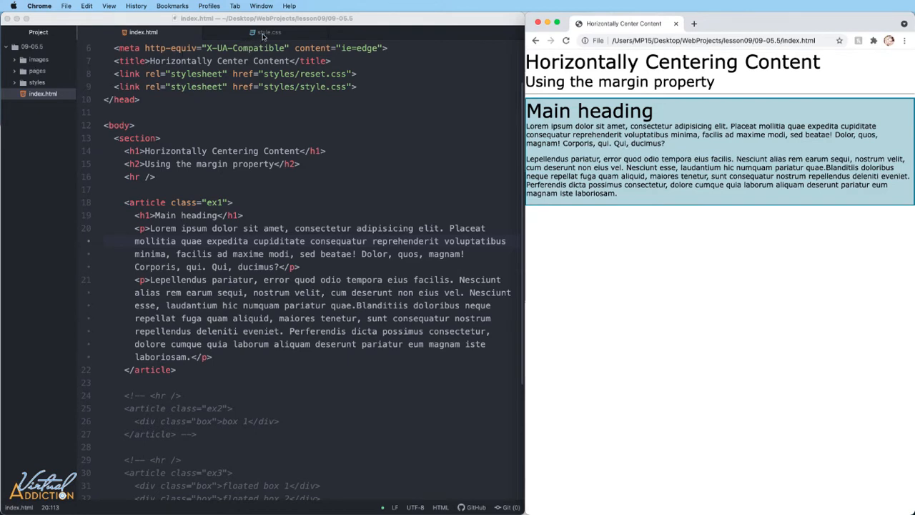
Step: Switch to the style.css tab to view the bordered .ex1 rule
click(270, 33)
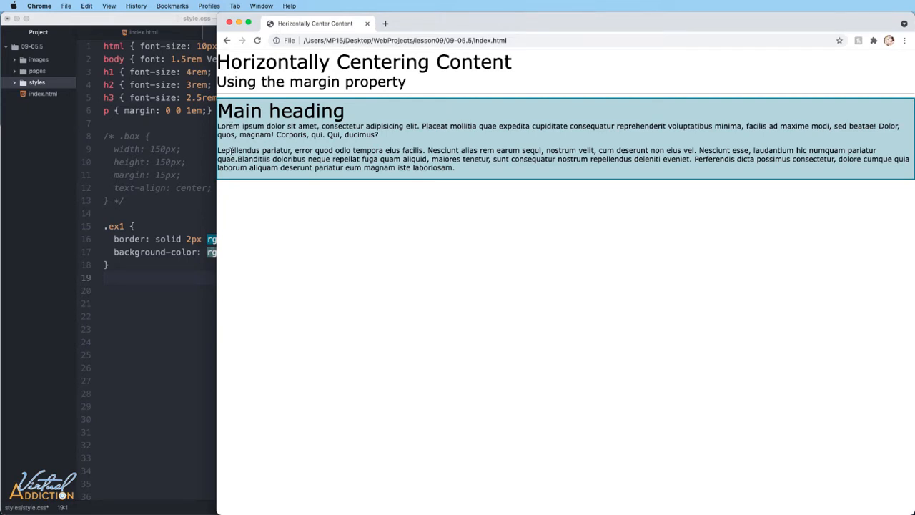
mouse_move(526, 145)
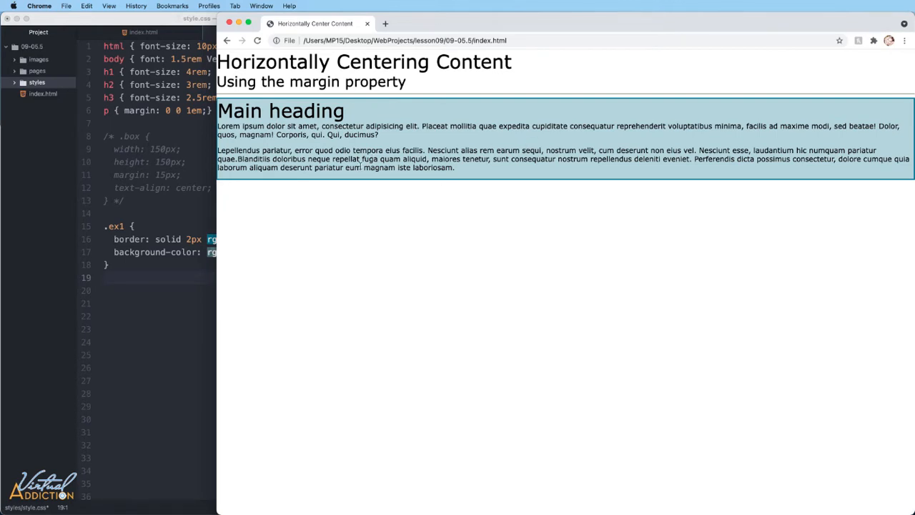
mouse_move(216, 207)
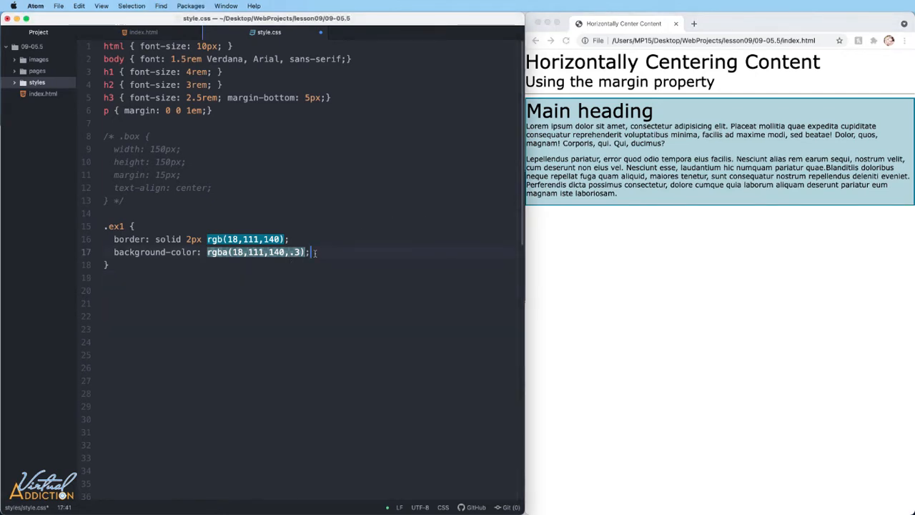
Step: Add width: 60%; and margin: auto; to the .ex1 rule
text(width)
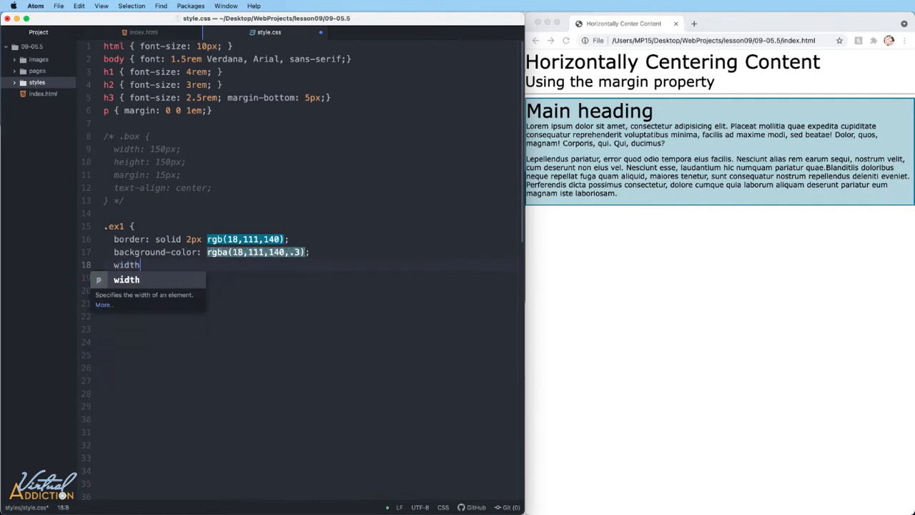
text(: 60%)
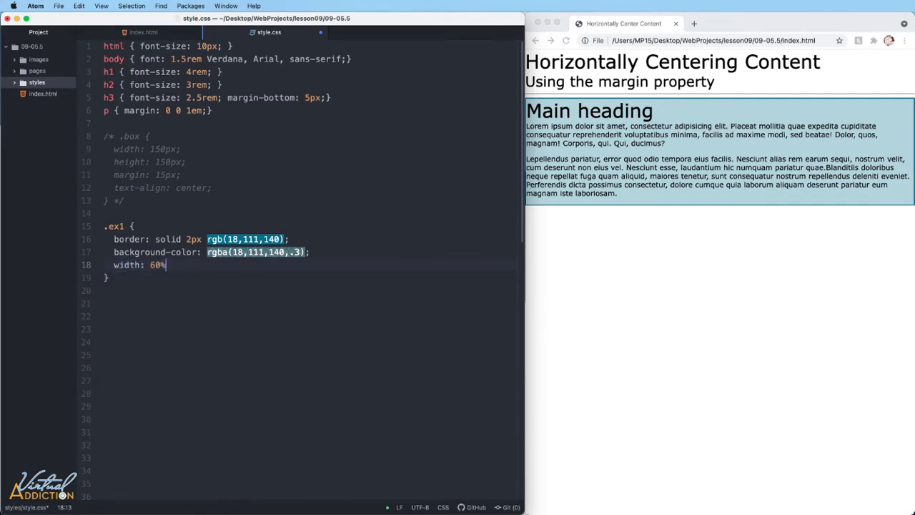
text(;)
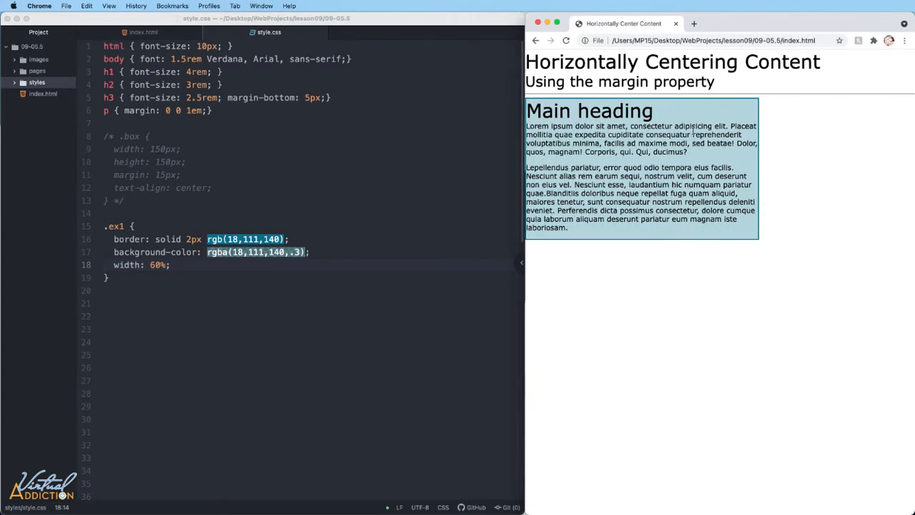
mouse_move(785, 170)
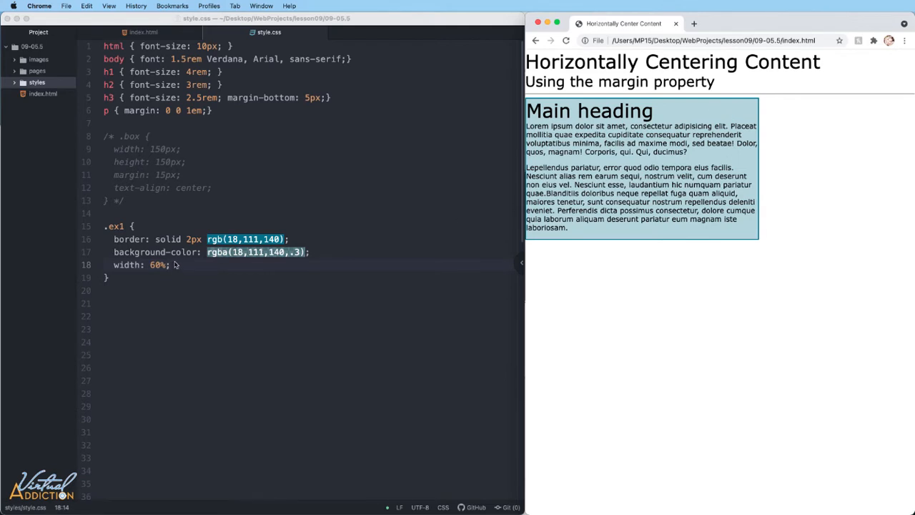
key(enter)
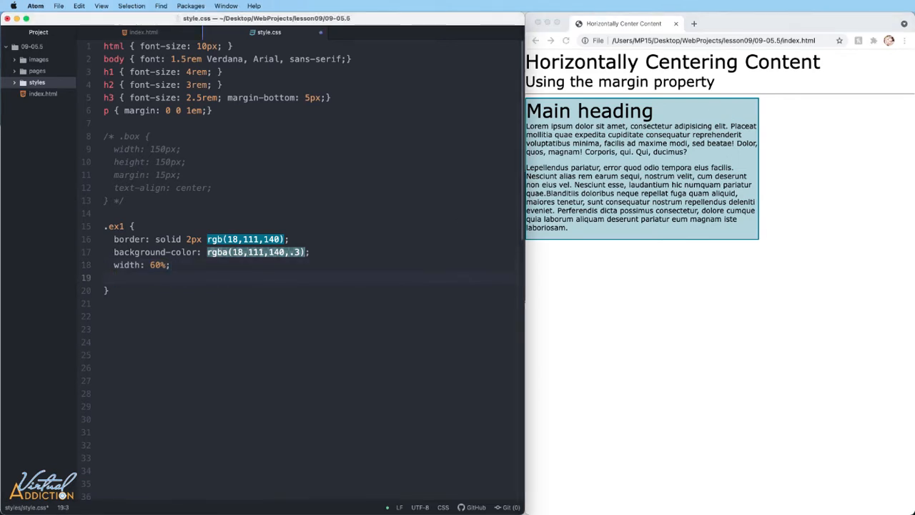
text(margin: au)
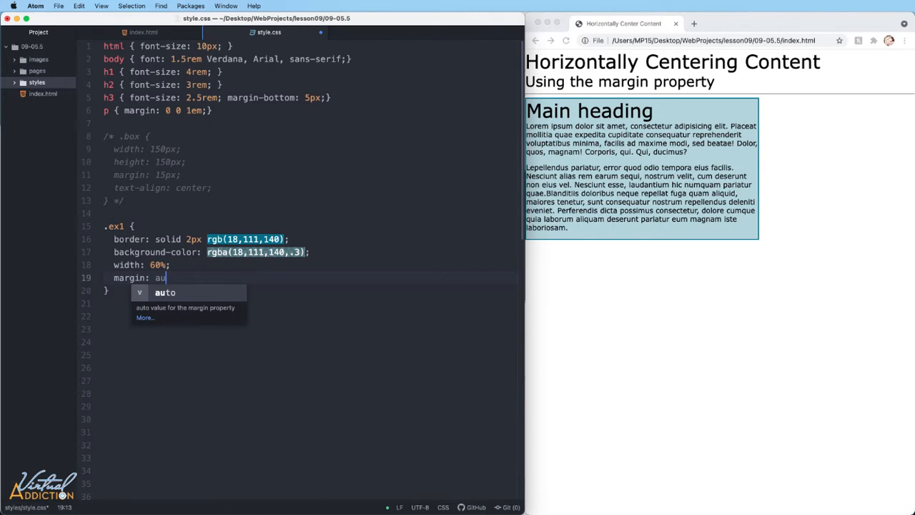
text(to;)
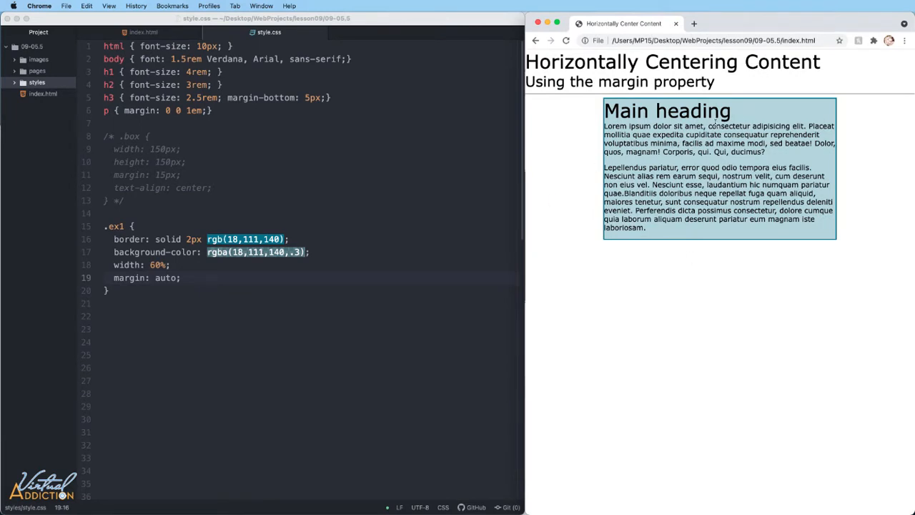
mouse_move(586, 55)
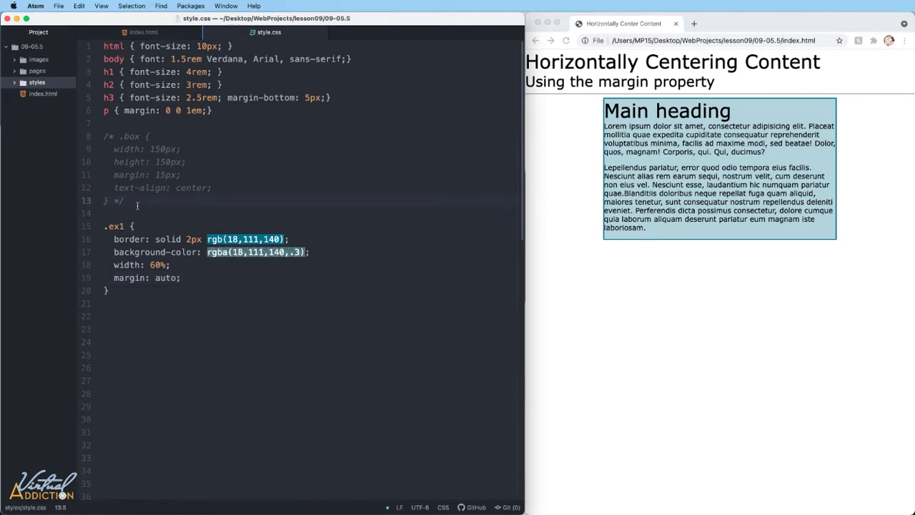
Step: Add a section rule with width: 90% and margin: 1em auto
text(section {)
text(width: 90)
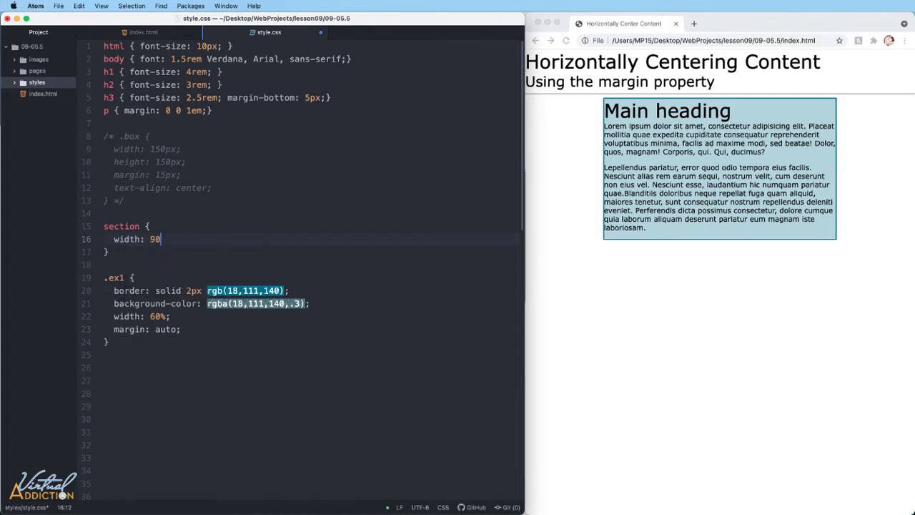
text(%;)
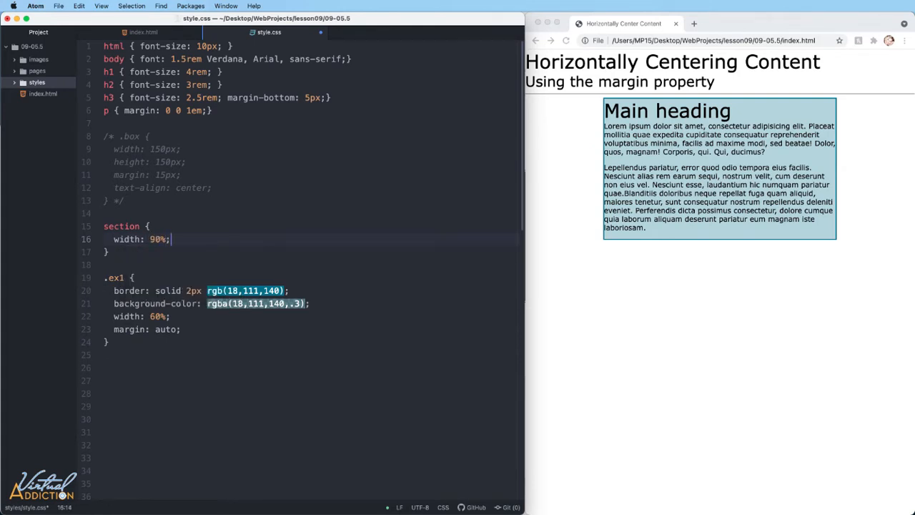
text(marg)
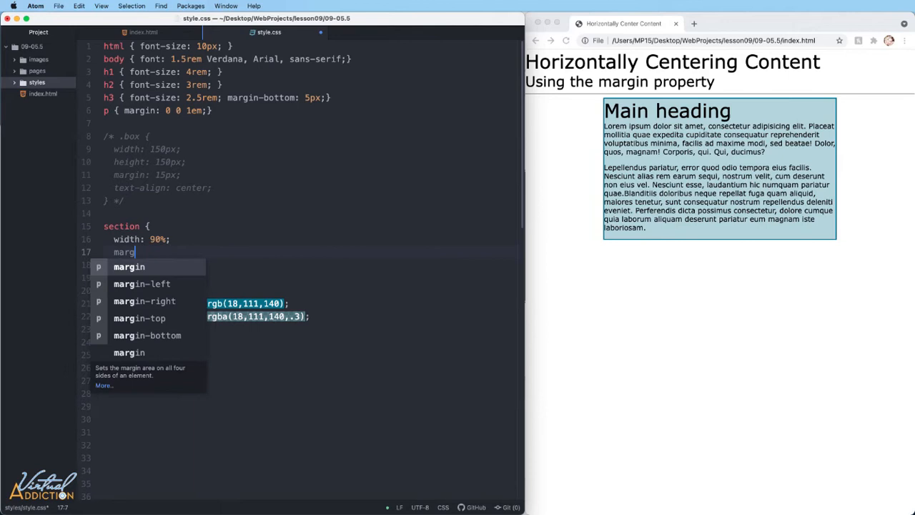
text(in)
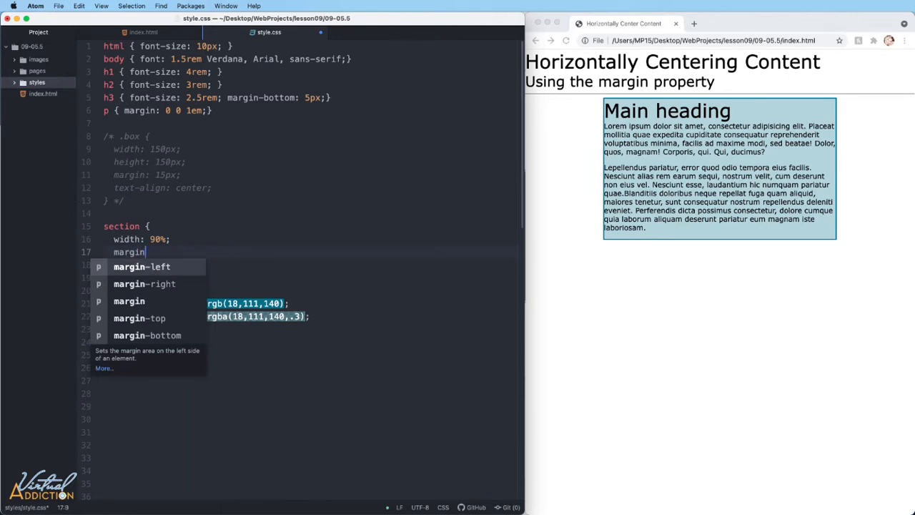
text(:)
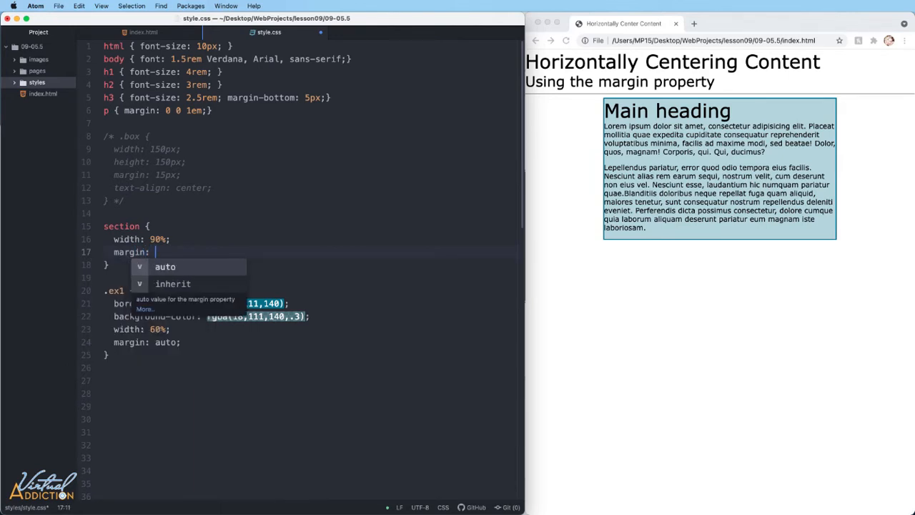
text(1em)
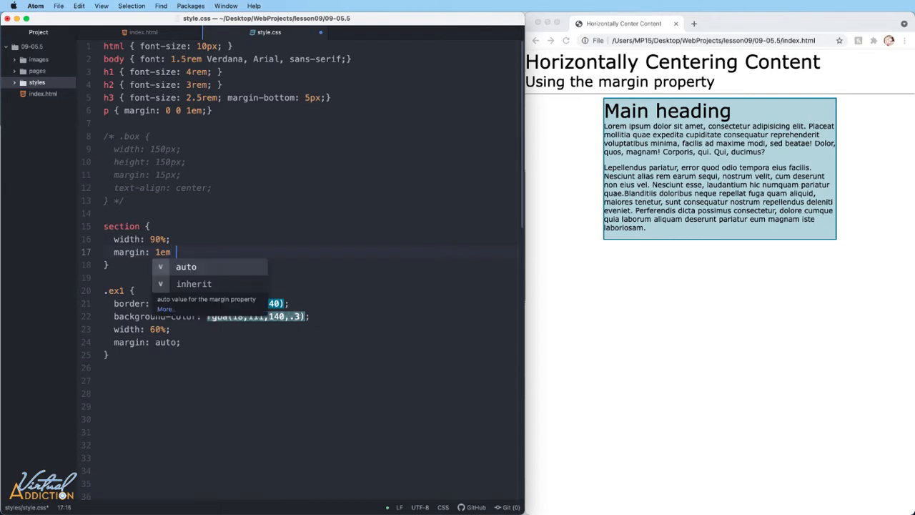
text(auto;)
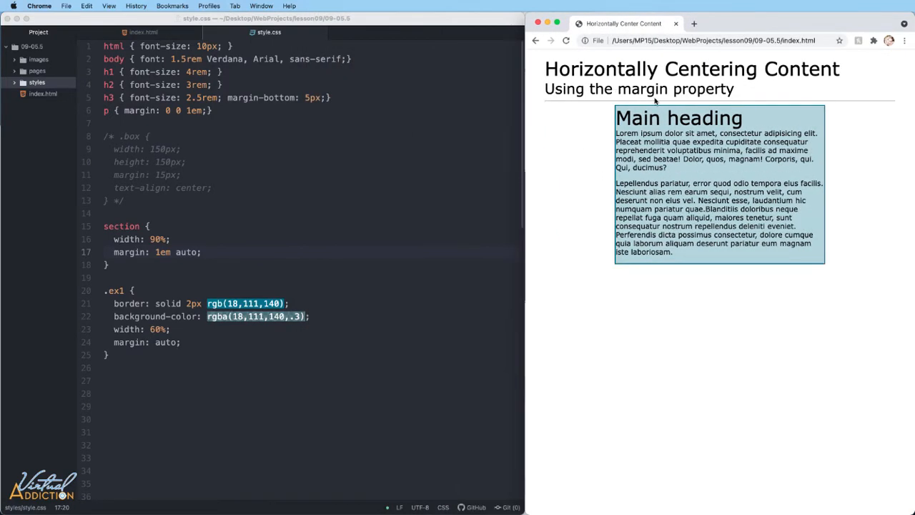
mouse_move(765, 83)
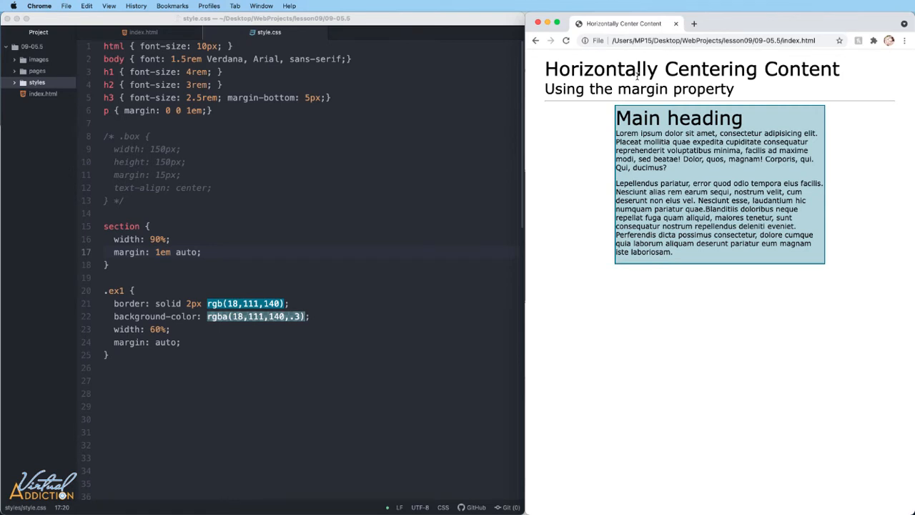
mouse_move(392, 141)
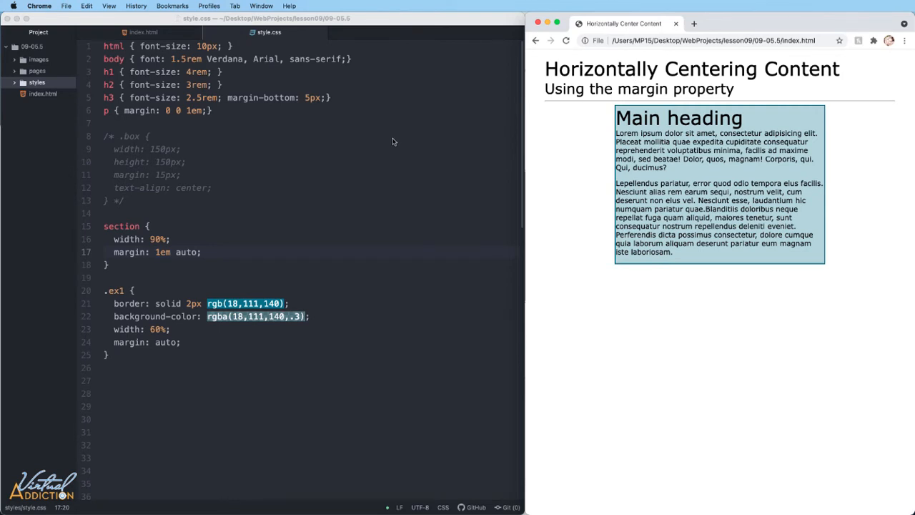
Step: Check the index.html markup, then return to style.css
click(143, 32)
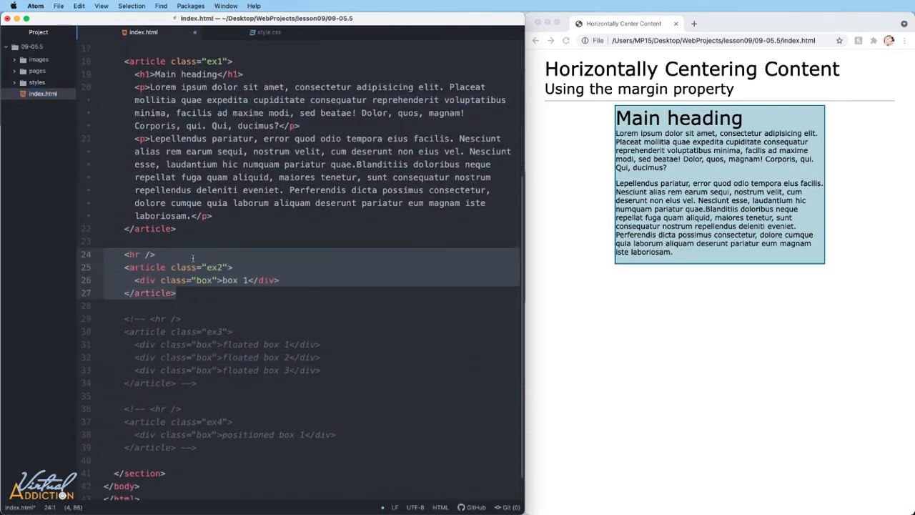
click(269, 32)
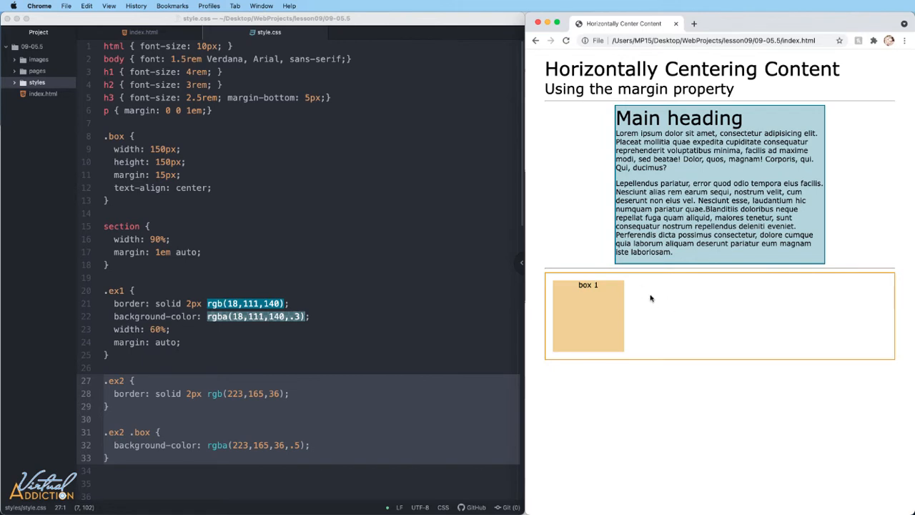
mouse_move(597, 295)
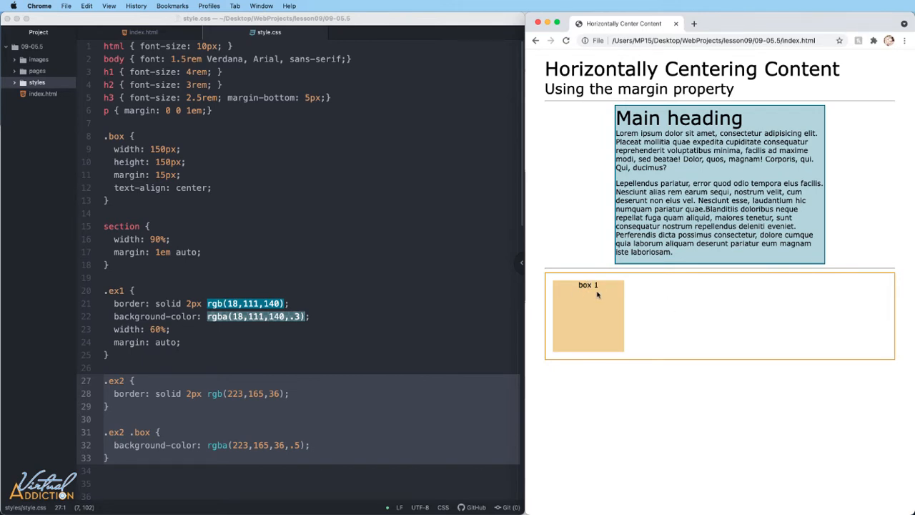
mouse_move(880, 326)
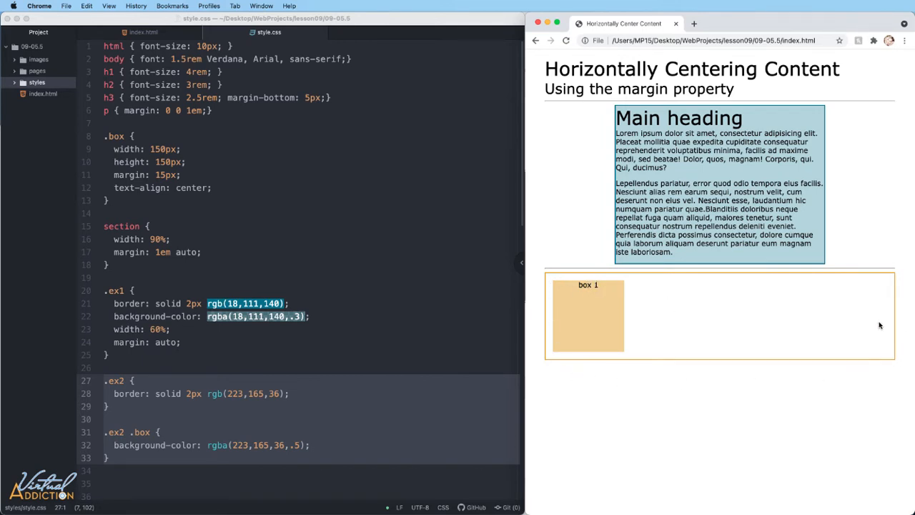
mouse_move(612, 302)
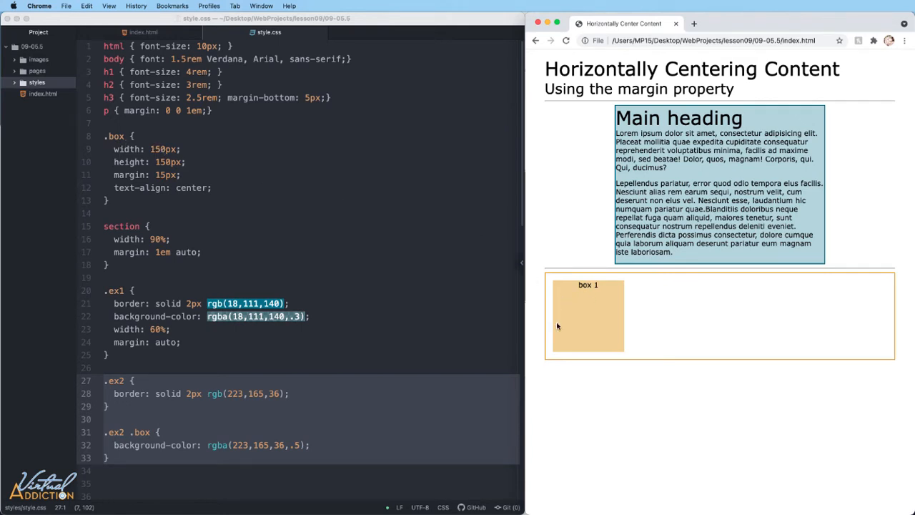
mouse_move(556, 349)
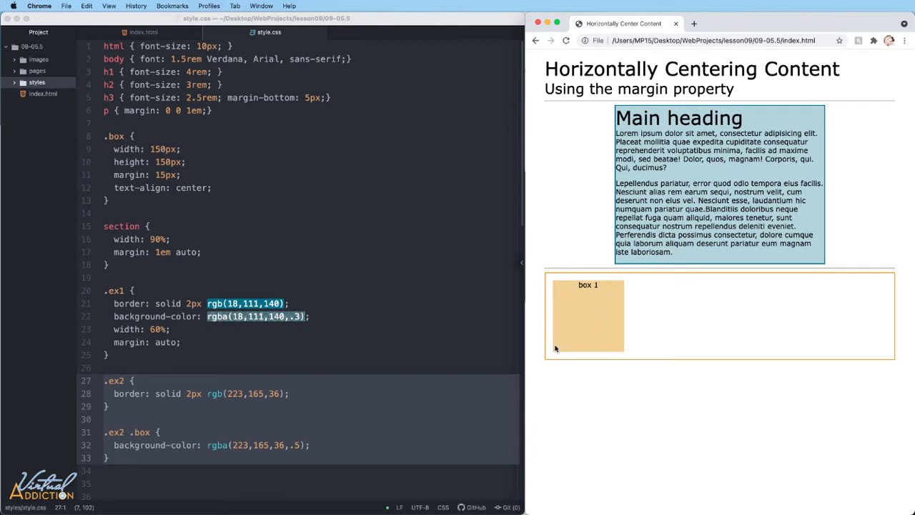
mouse_move(558, 319)
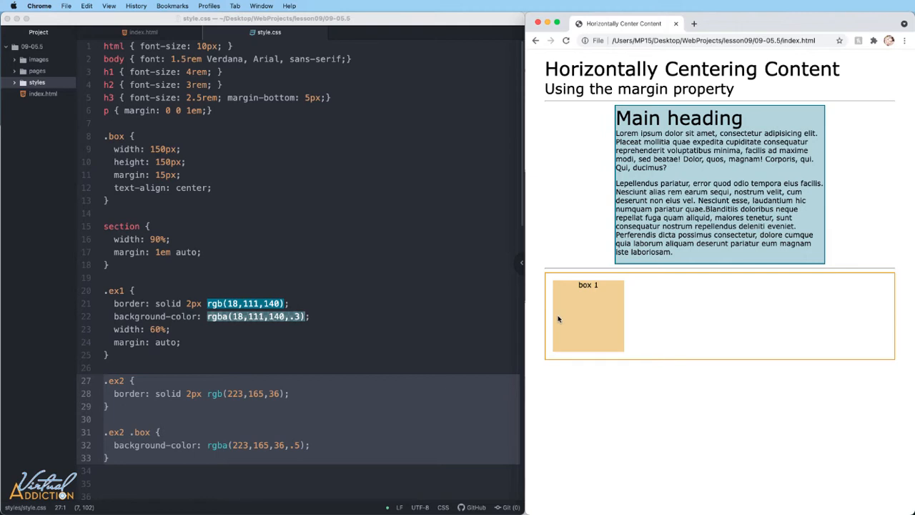
mouse_move(372, 245)
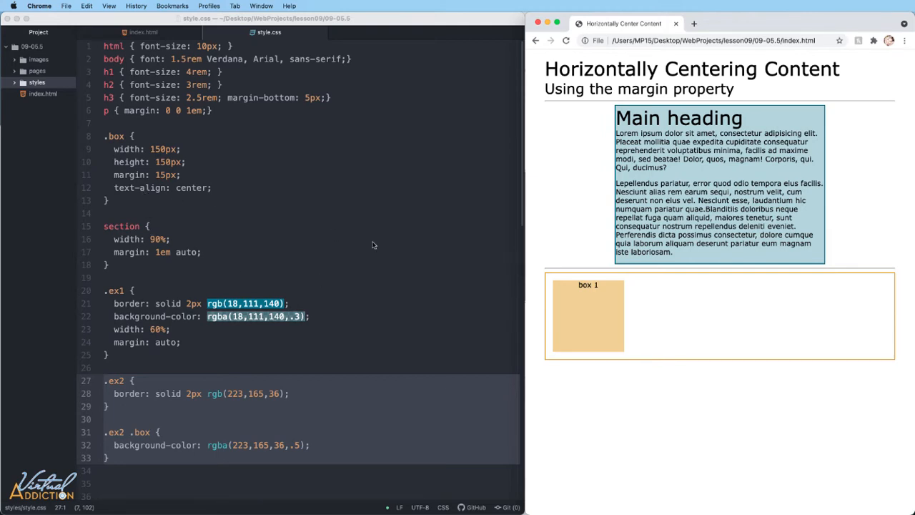
mouse_move(587, 292)
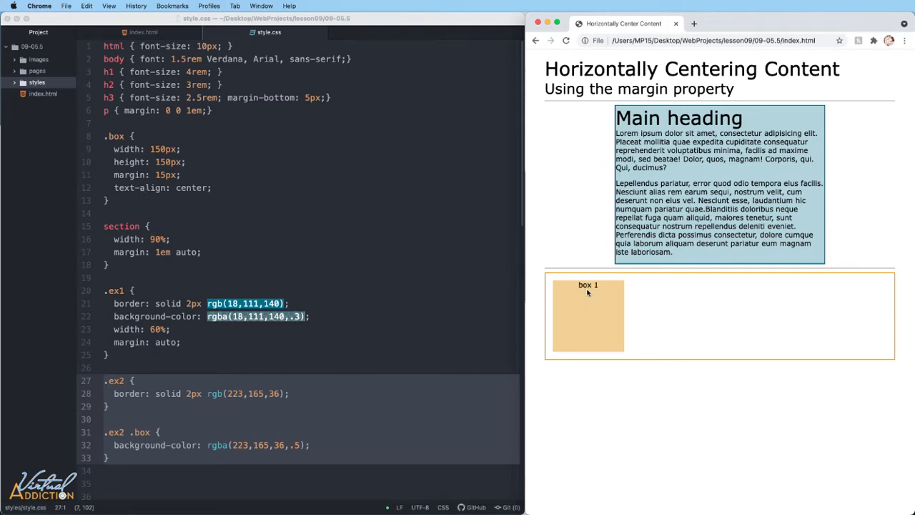
mouse_move(581, 315)
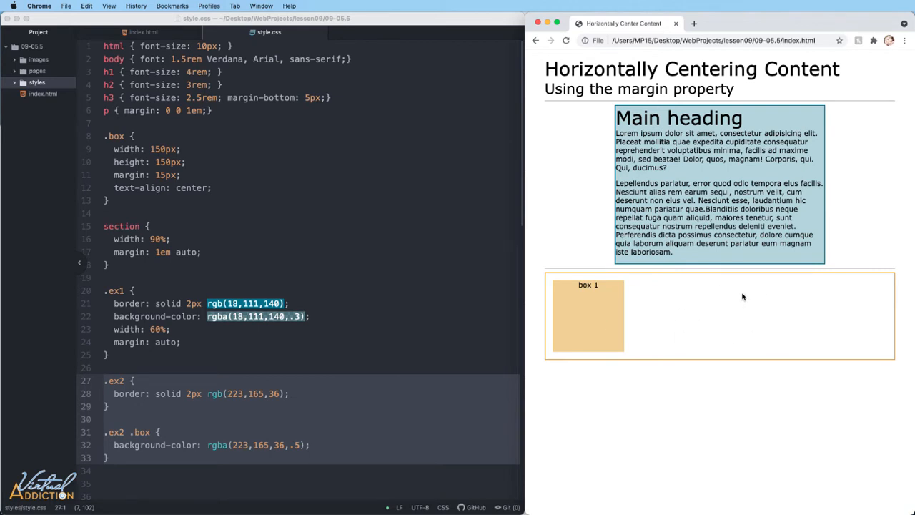
Step: Add margin: 15px auto; to the .ex2 .box rule
scroll(down, 3)
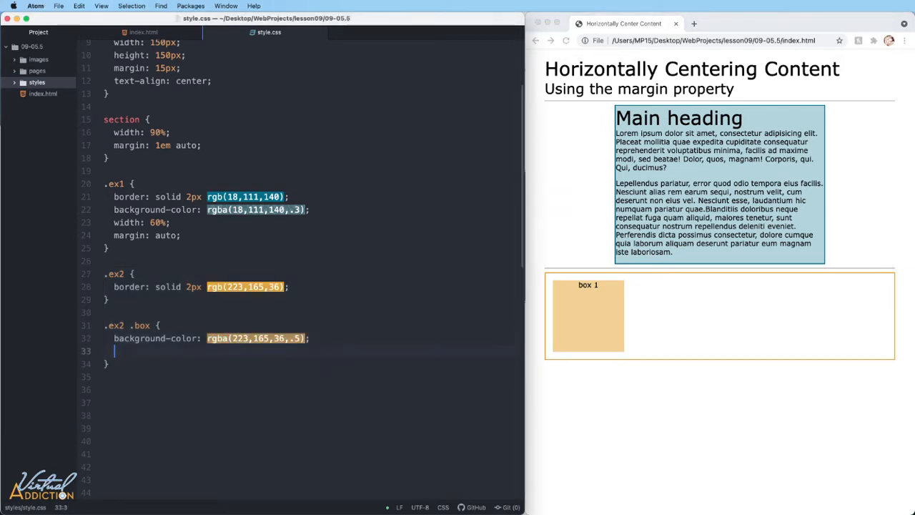
text(margin)
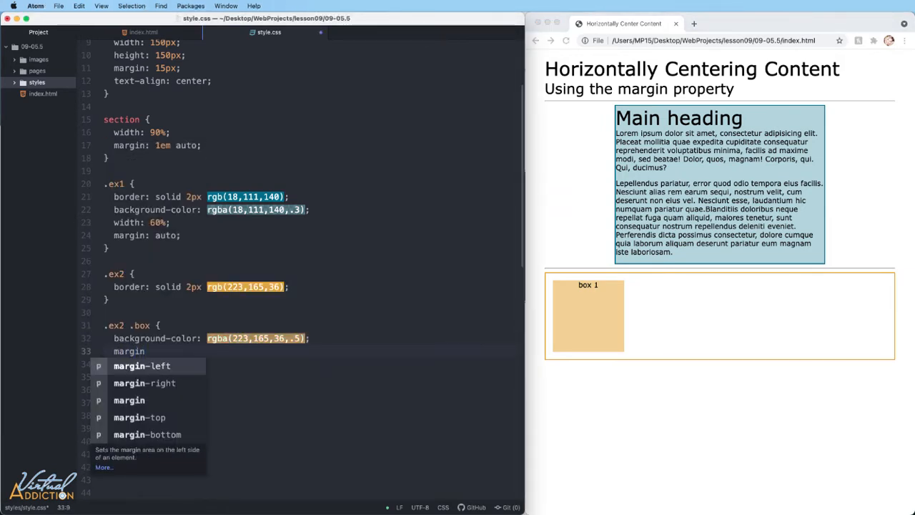
text(:)
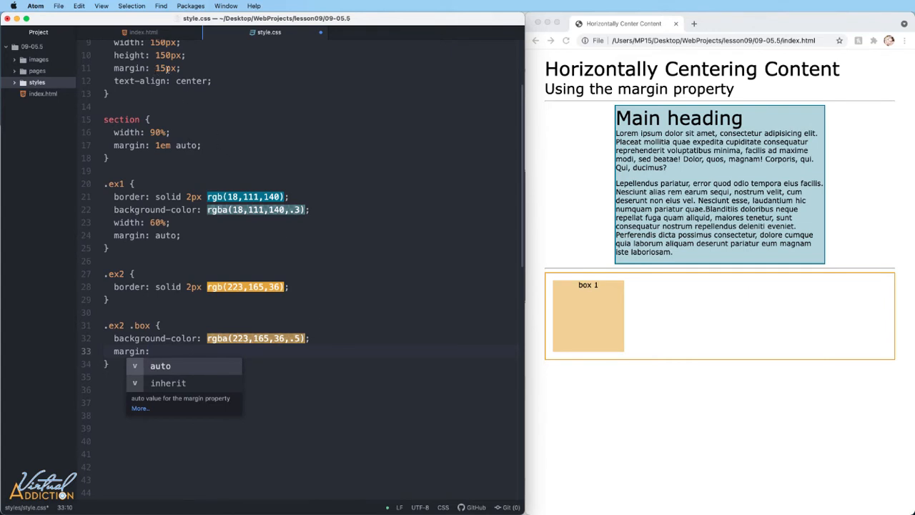
text(15px)
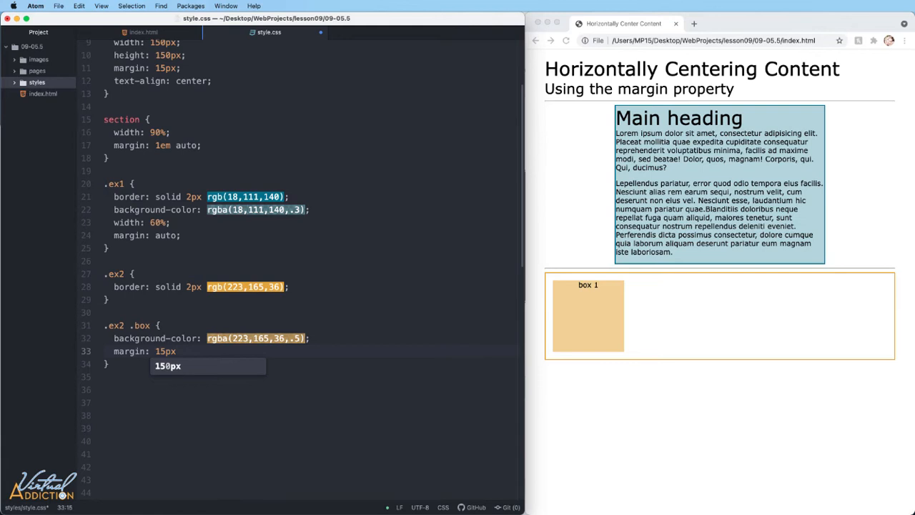
text(auto;)
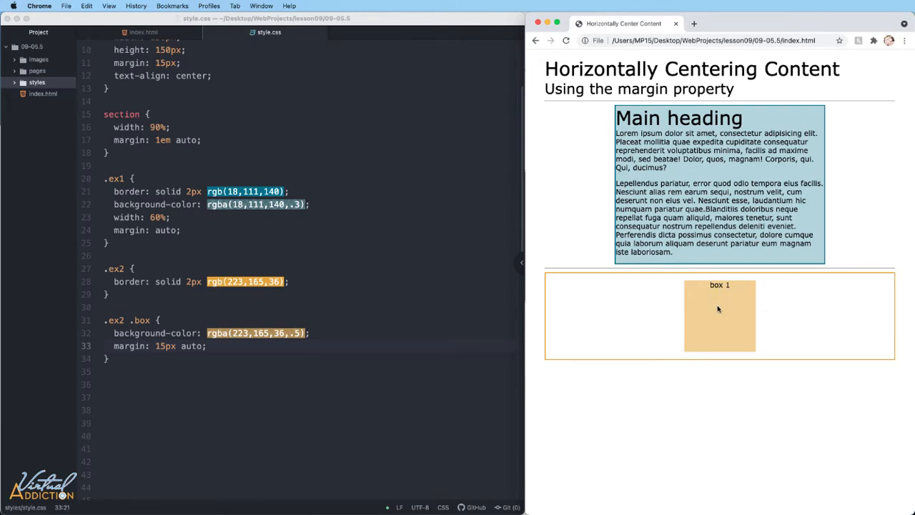
mouse_move(769, 308)
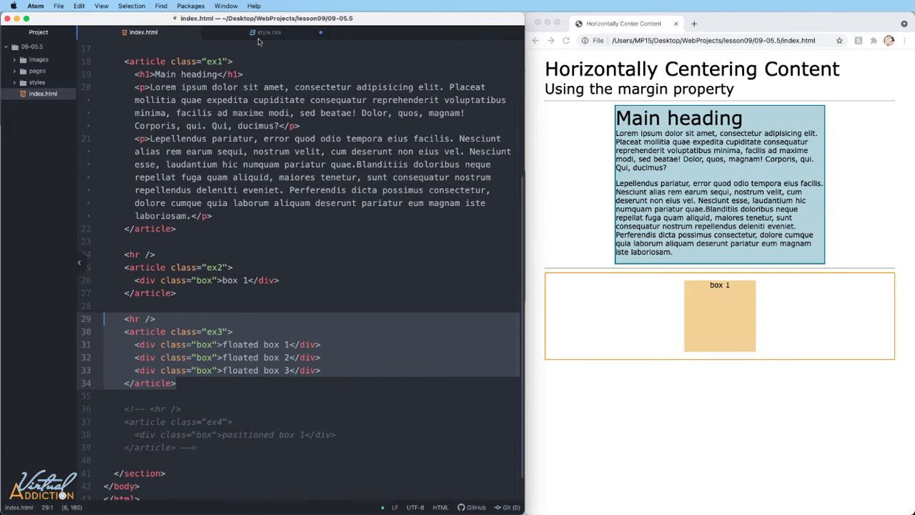
Step: Return to style.css and reload Chrome to preview the three floated .ex3 boxes
click(268, 32)
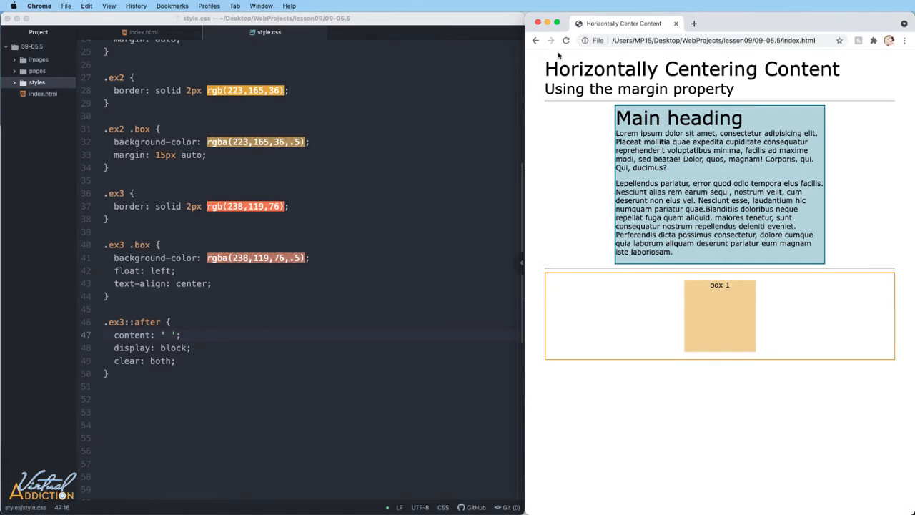
click(565, 40)
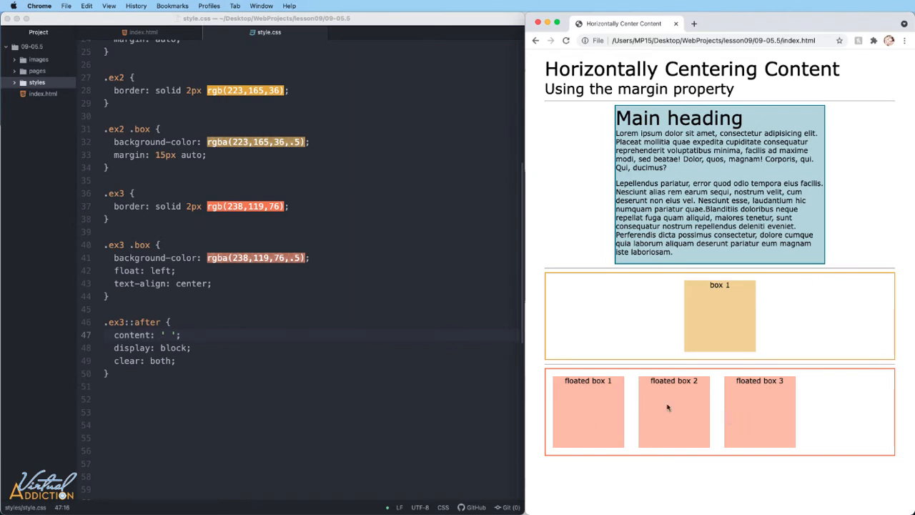
mouse_move(148, 279)
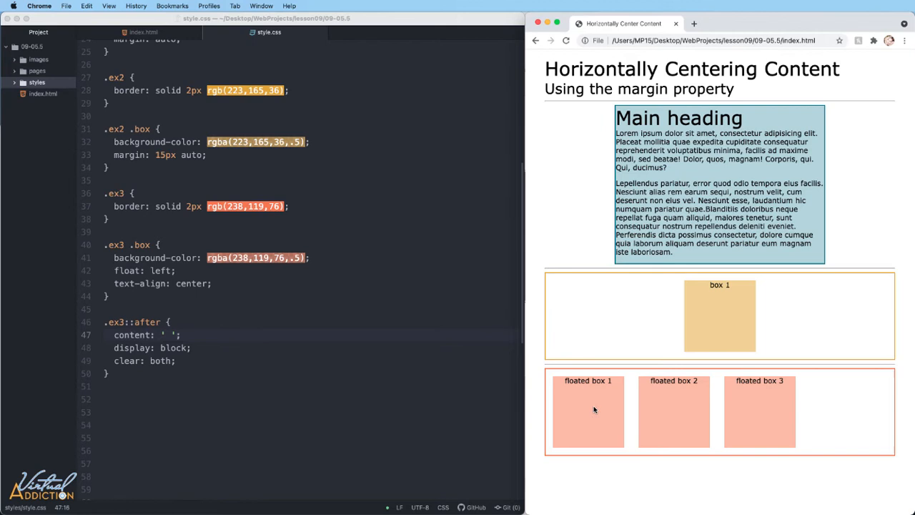
mouse_move(702, 421)
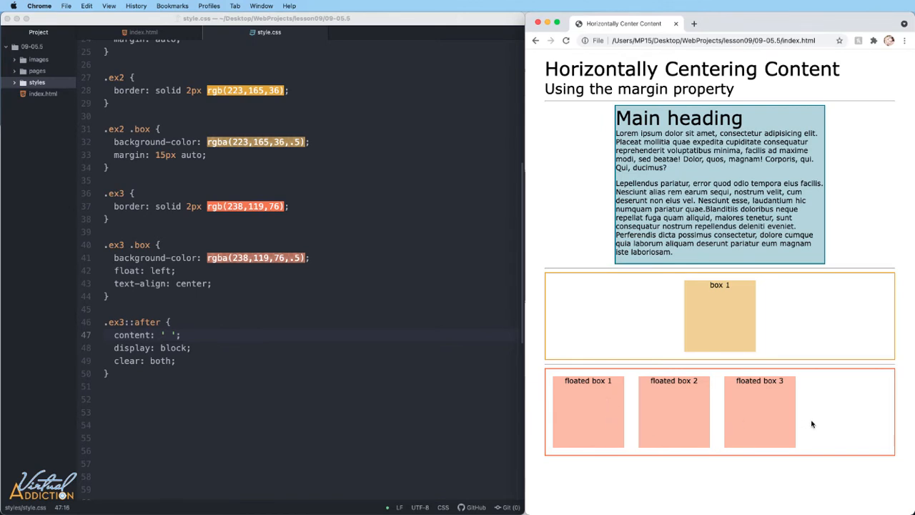
mouse_move(131, 330)
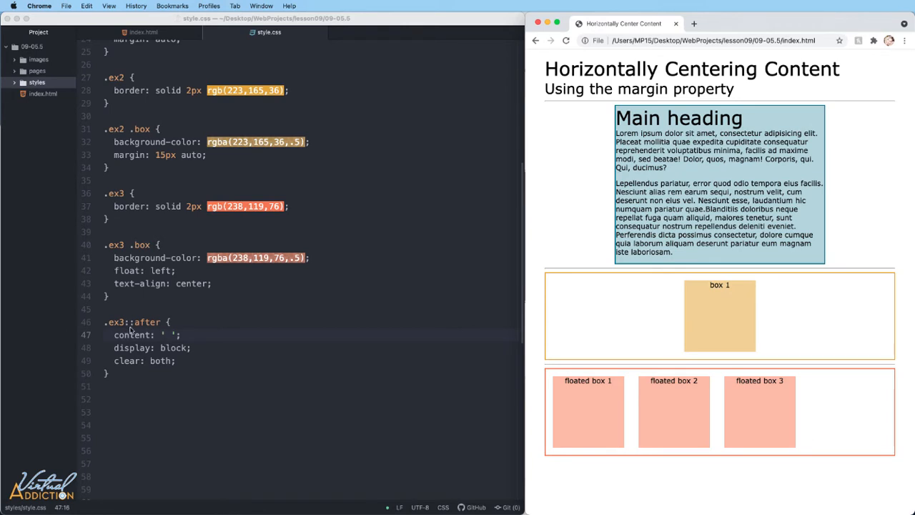
mouse_move(125, 329)
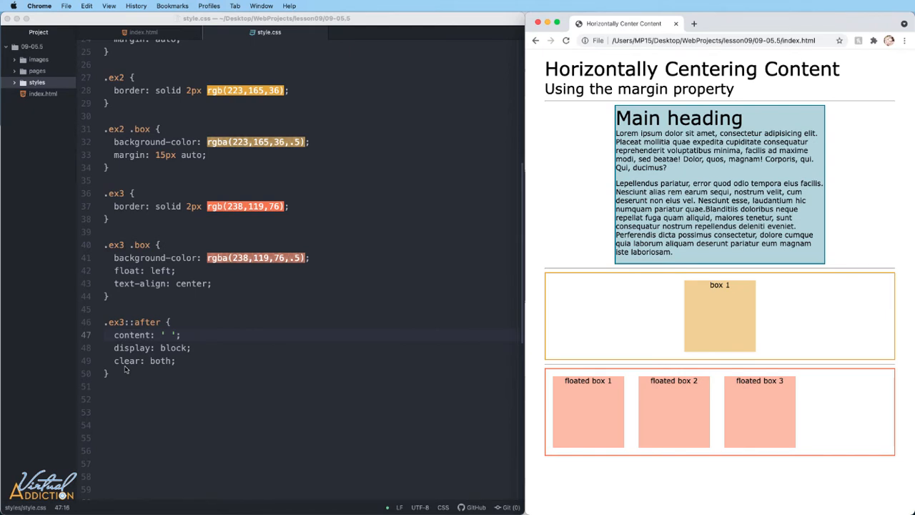
mouse_move(651, 435)
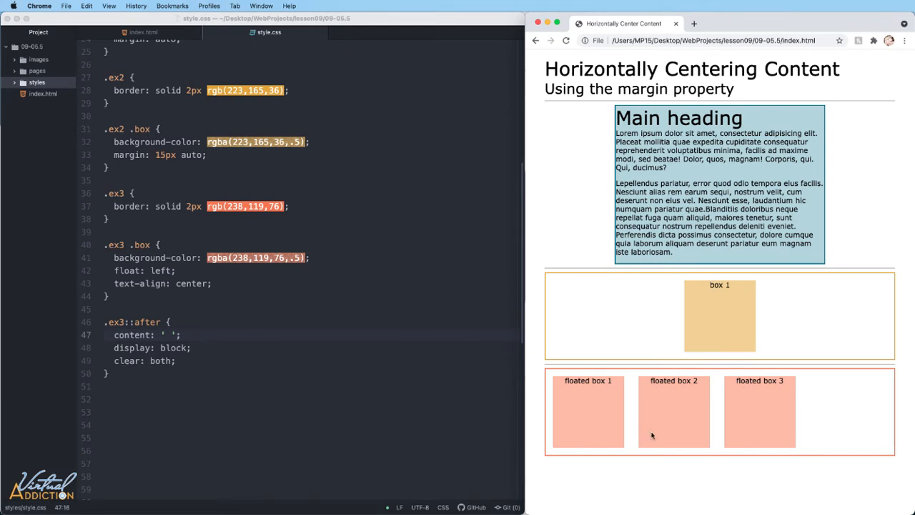
mouse_move(588, 418)
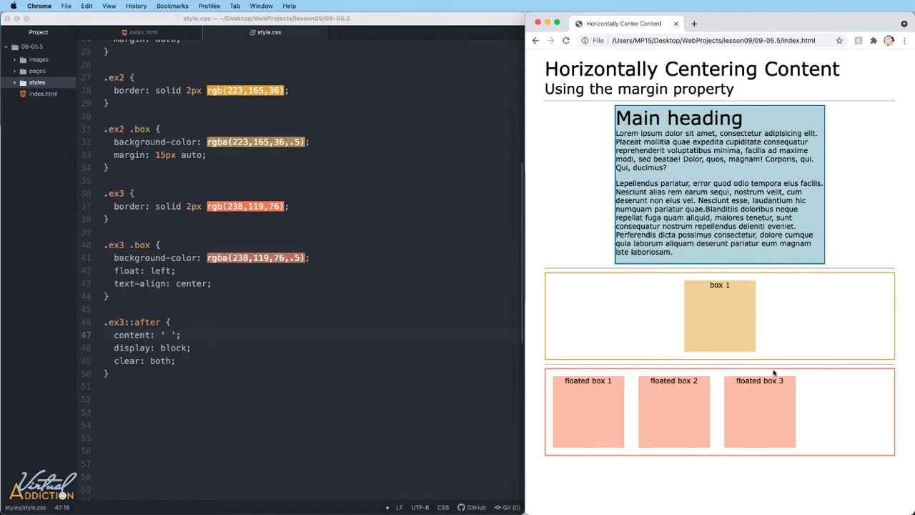
mouse_move(620, 440)
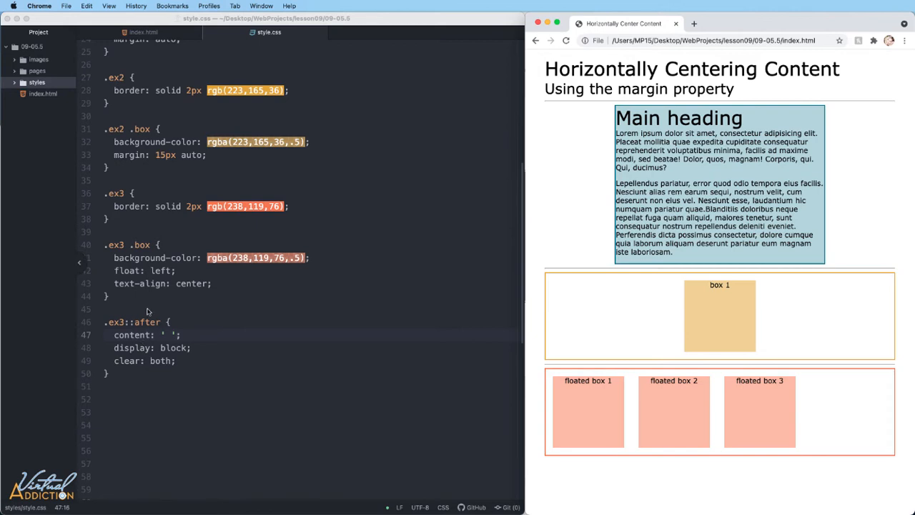
mouse_move(148, 278)
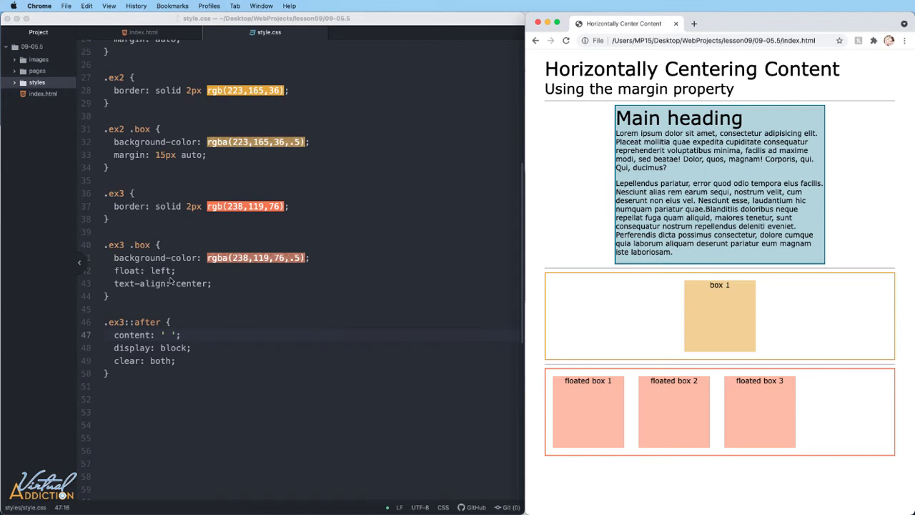
mouse_move(170, 282)
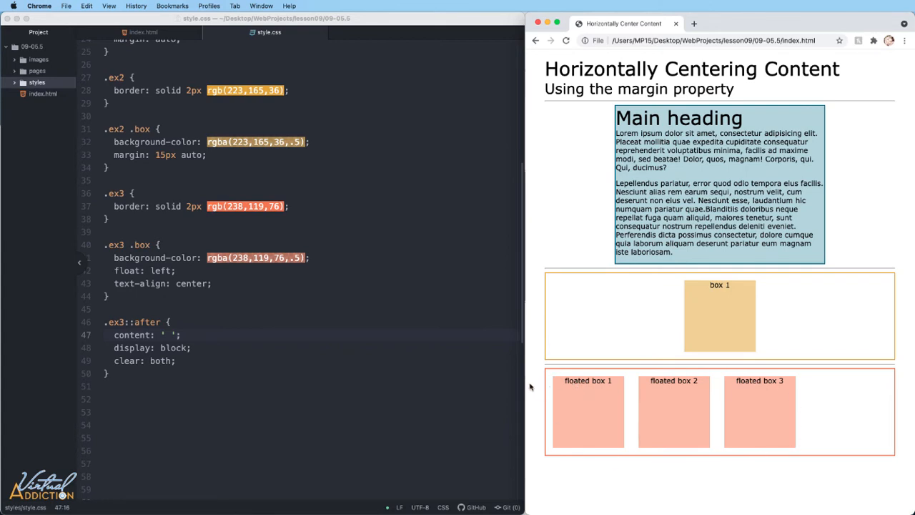
mouse_move(560, 397)
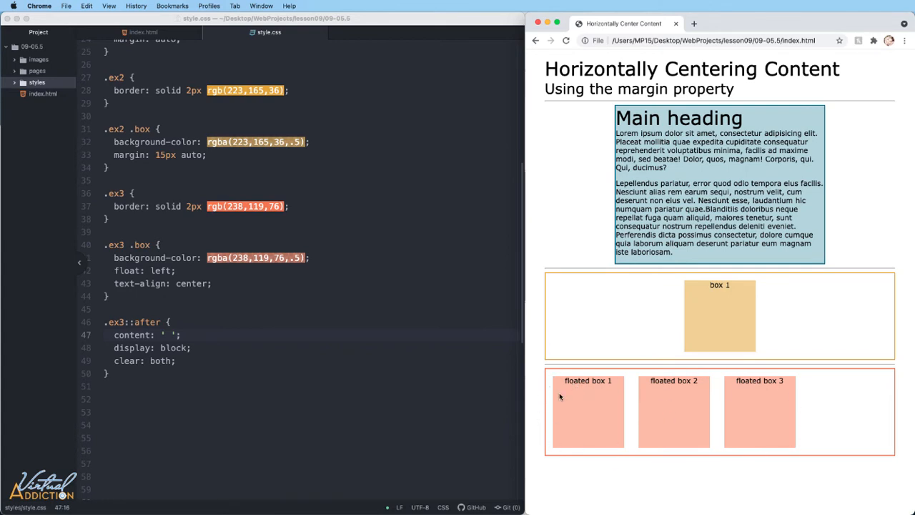
mouse_move(755, 413)
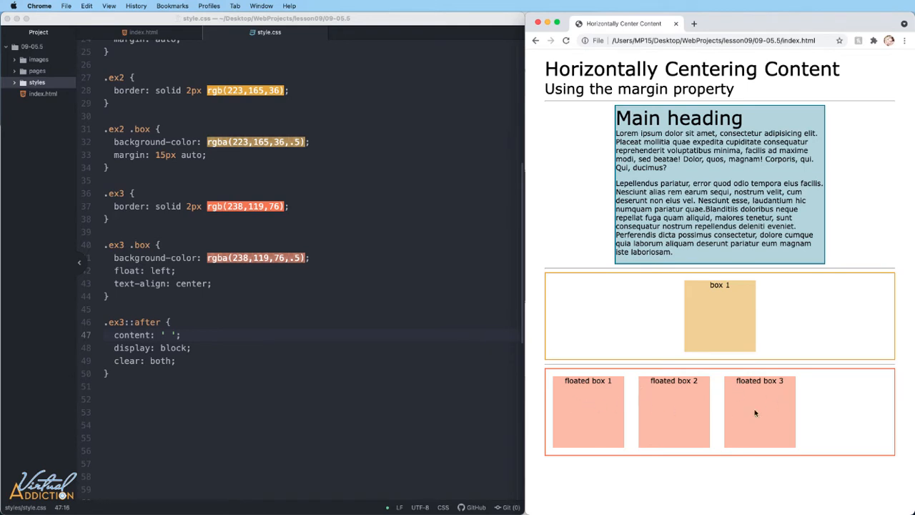
mouse_move(715, 413)
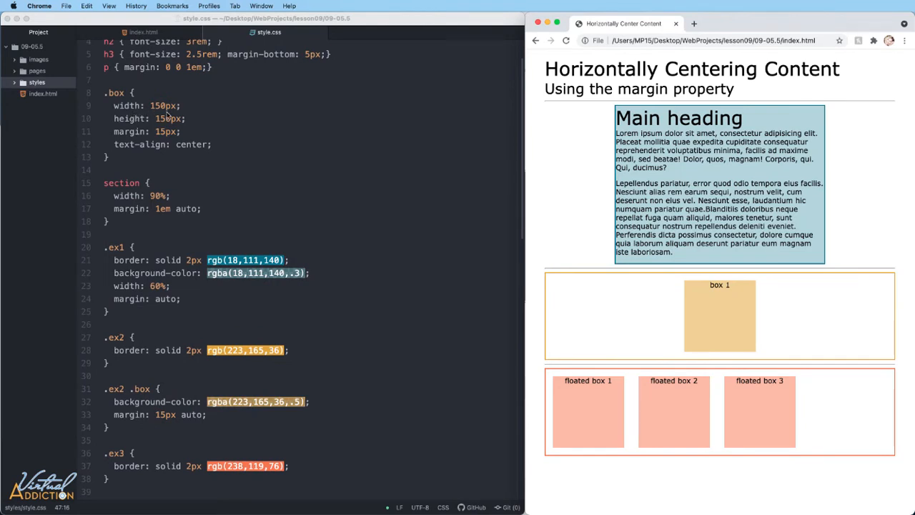
mouse_move(618, 413)
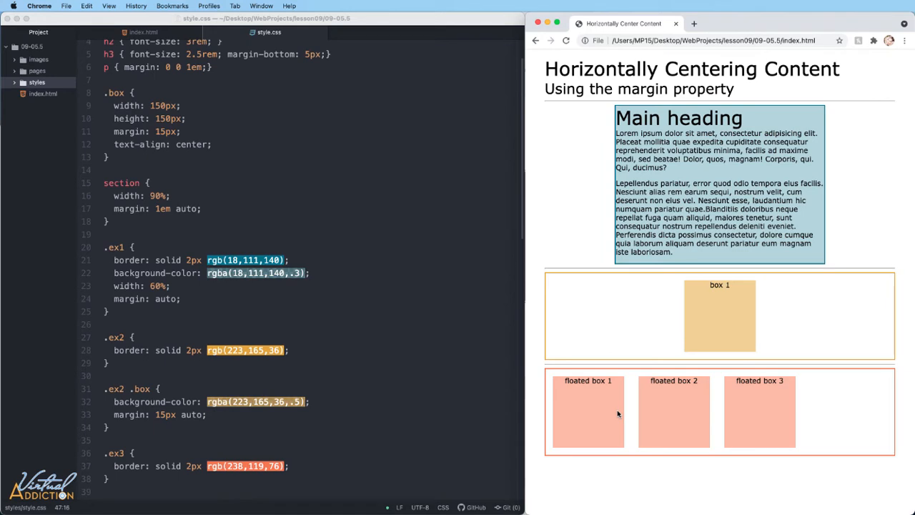
mouse_move(524, 401)
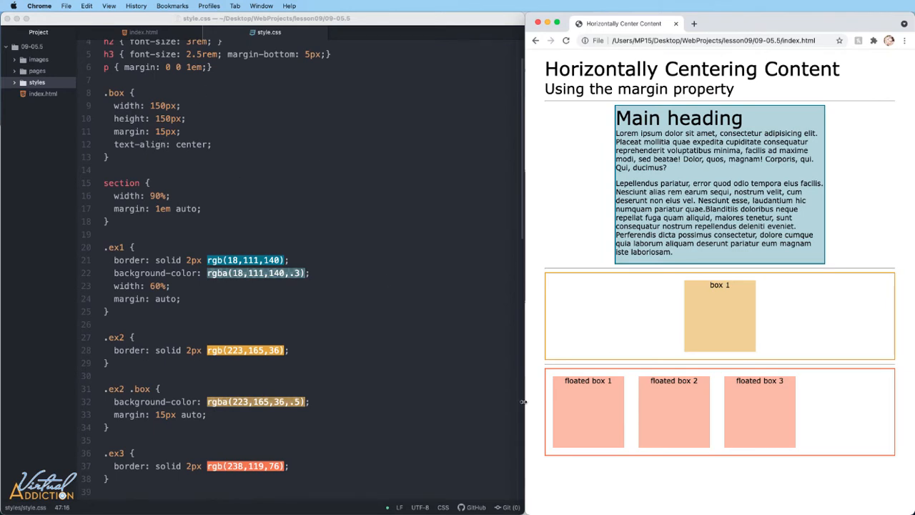
mouse_move(635, 408)
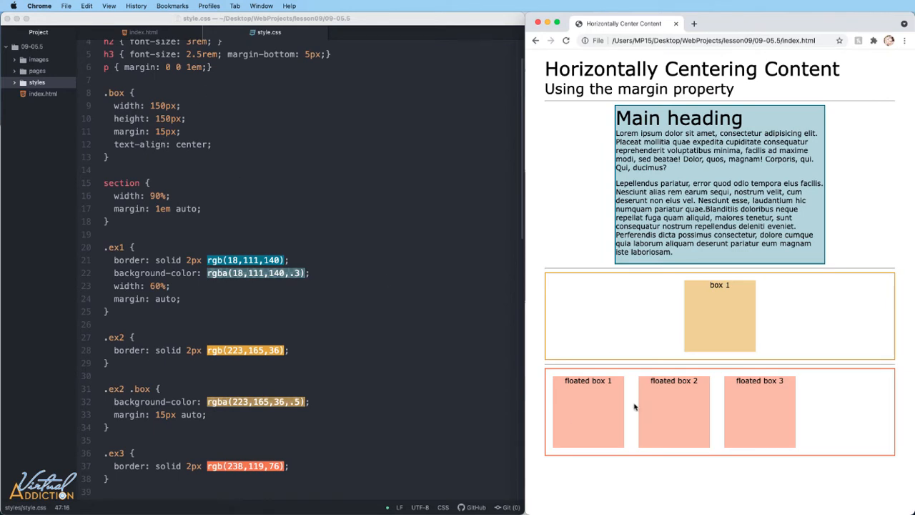
mouse_move(586, 427)
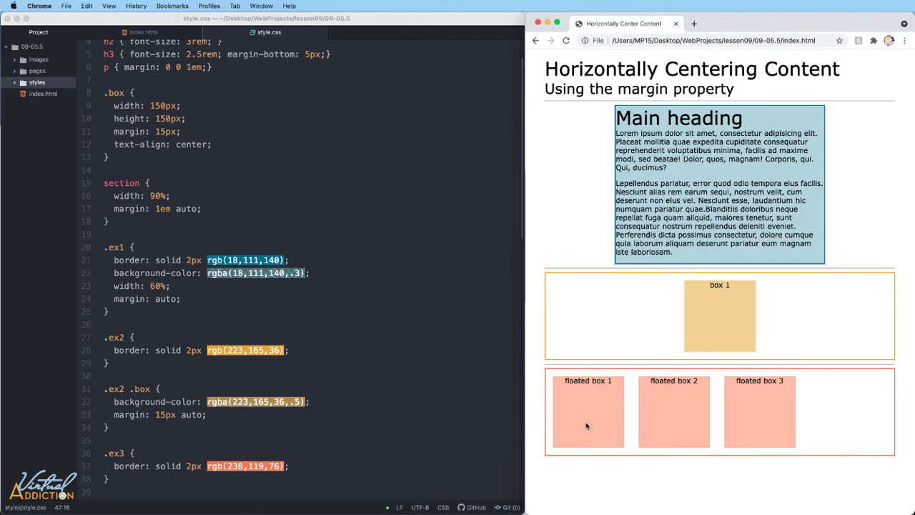
scroll(down, 3)
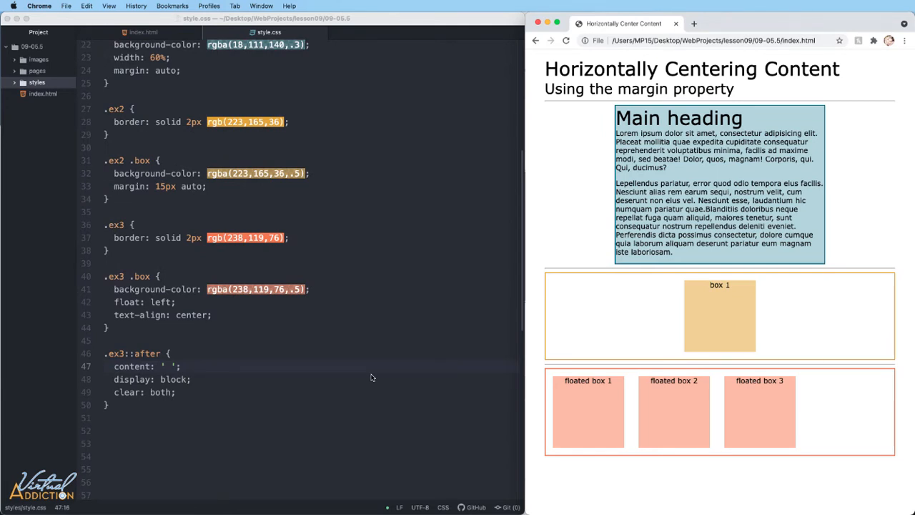
mouse_move(567, 376)
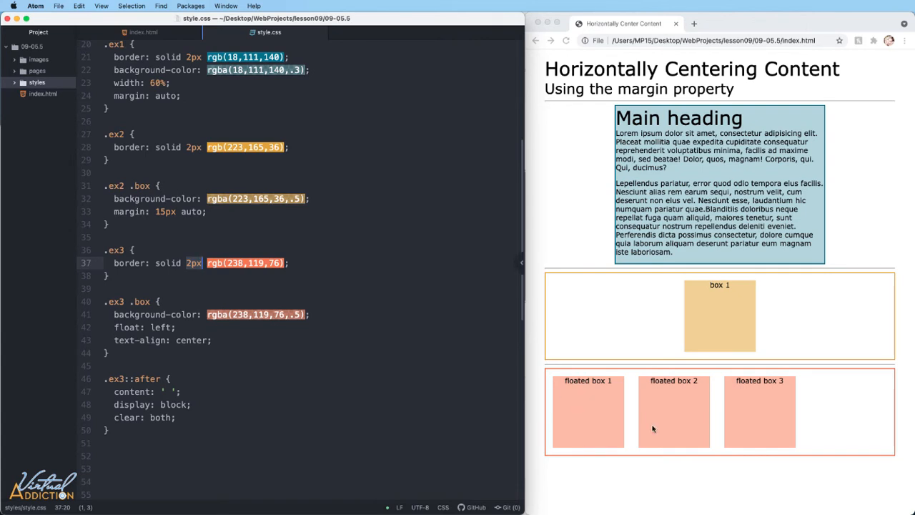
mouse_move(618, 408)
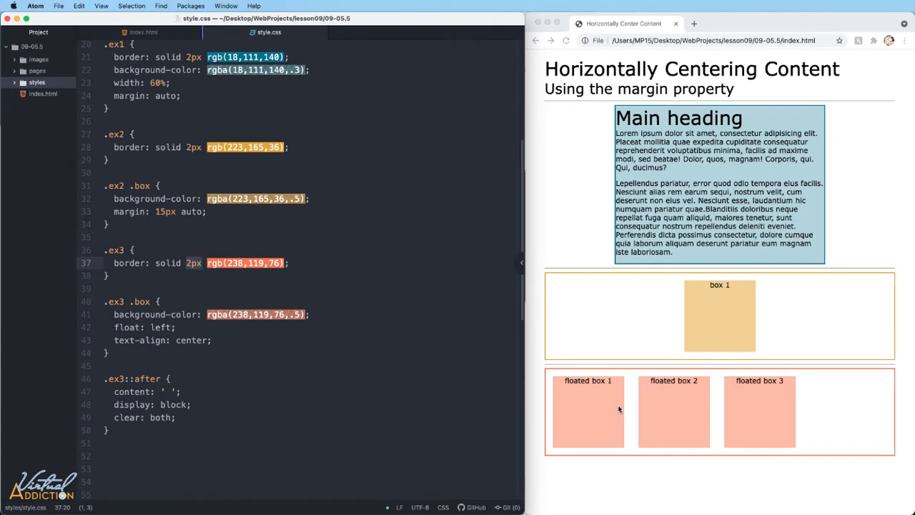
mouse_move(672, 415)
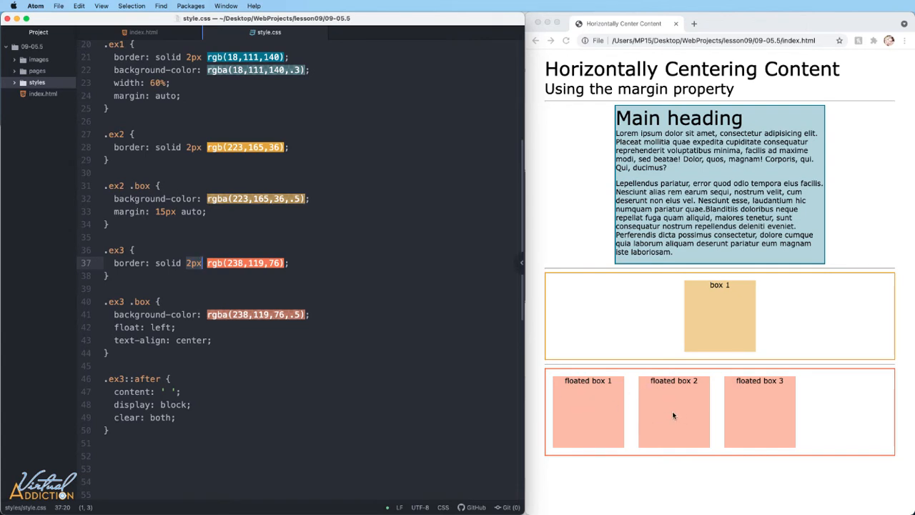
mouse_move(542, 407)
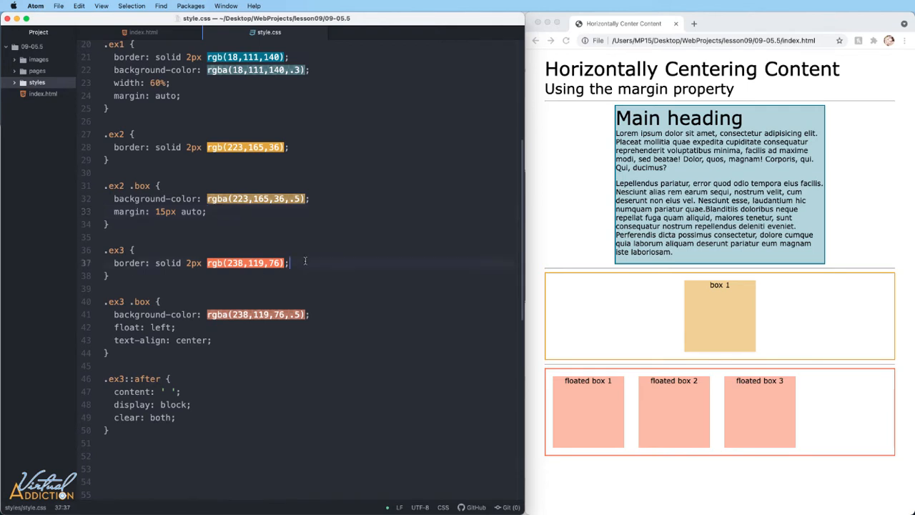
Step: Give the .ex3 rule width: 544px and margin: auto
text(width)
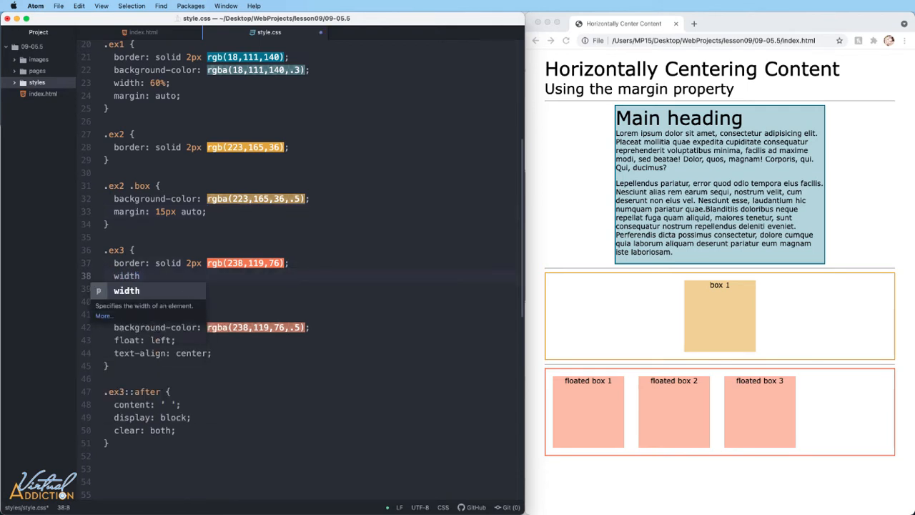
text(544px;)
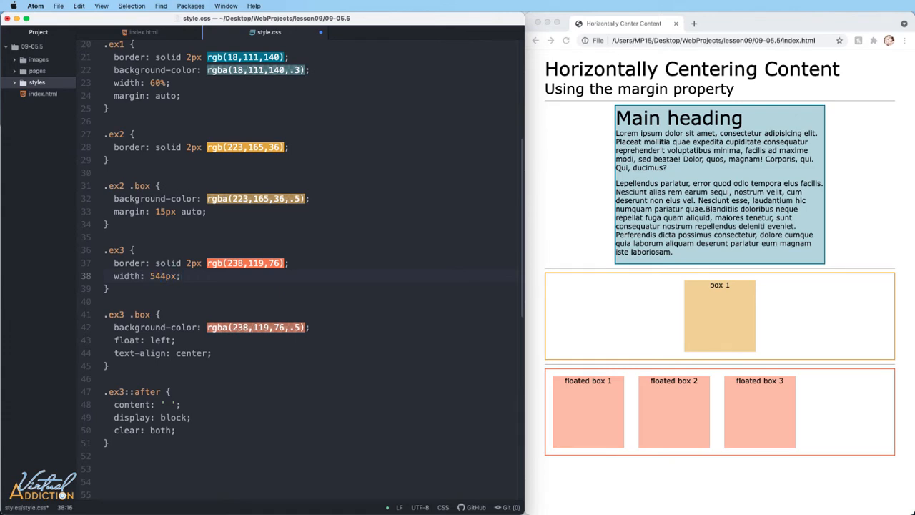
text(margin: auto;)
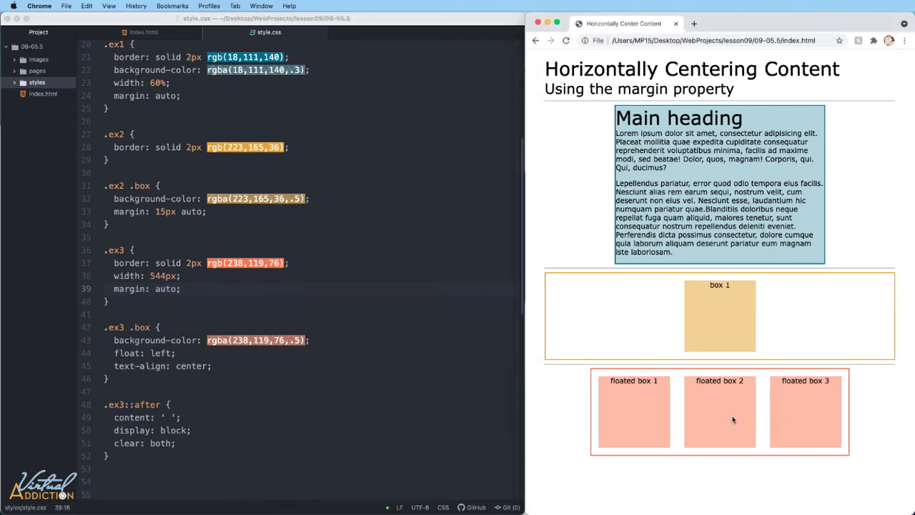
mouse_move(595, 457)
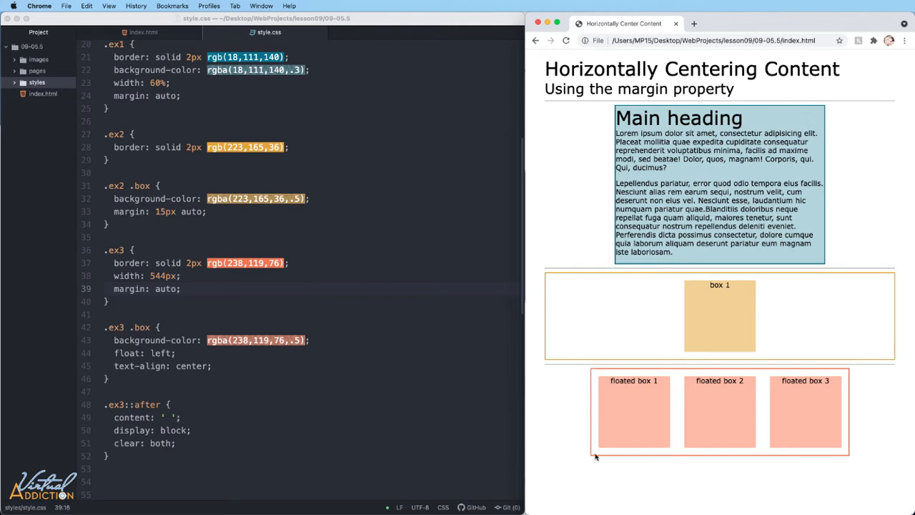
mouse_move(716, 420)
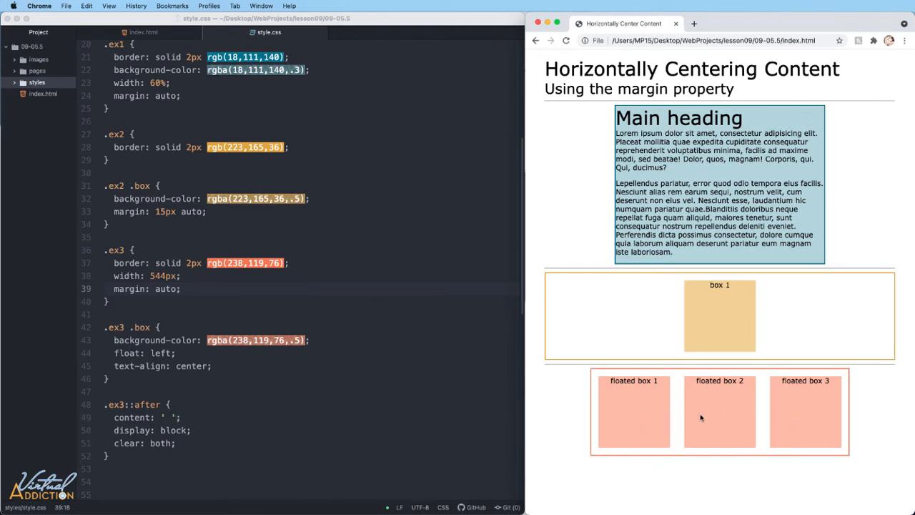
mouse_move(734, 417)
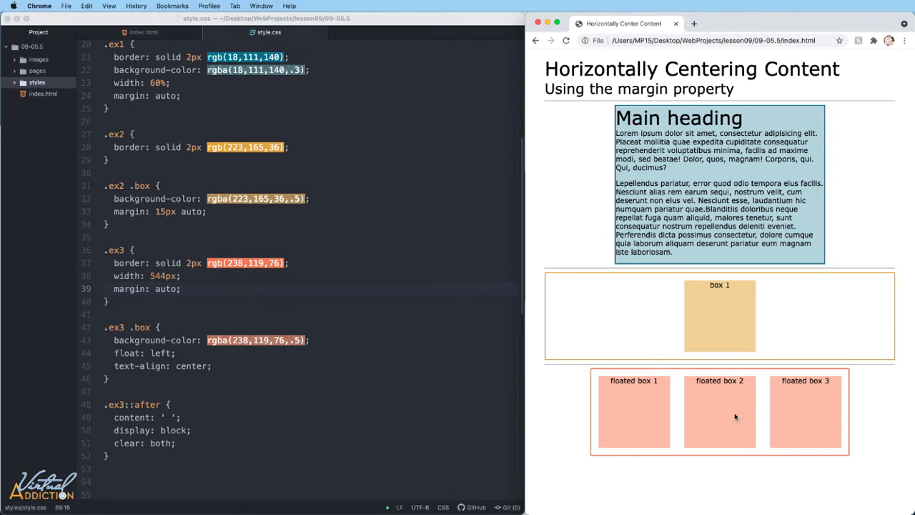
click(143, 32)
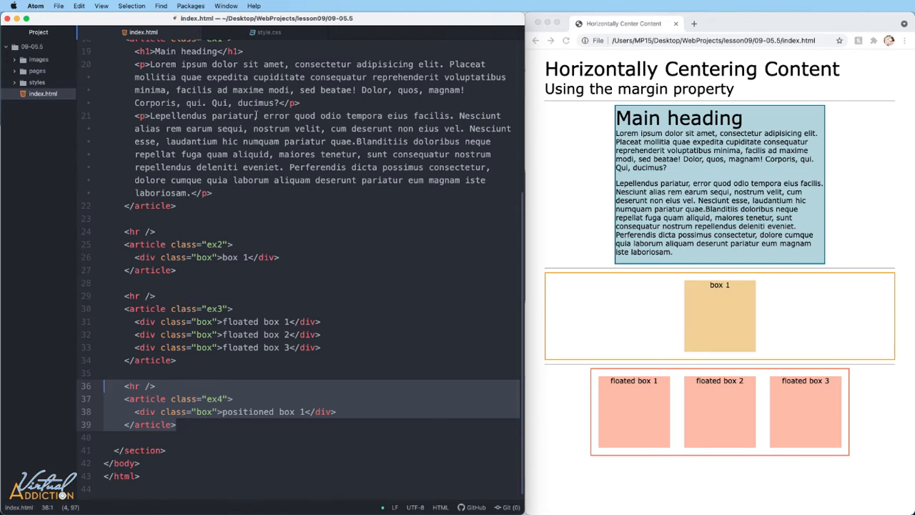
Step: Switch to style.css for the .ex4 container and box rules
click(270, 32)
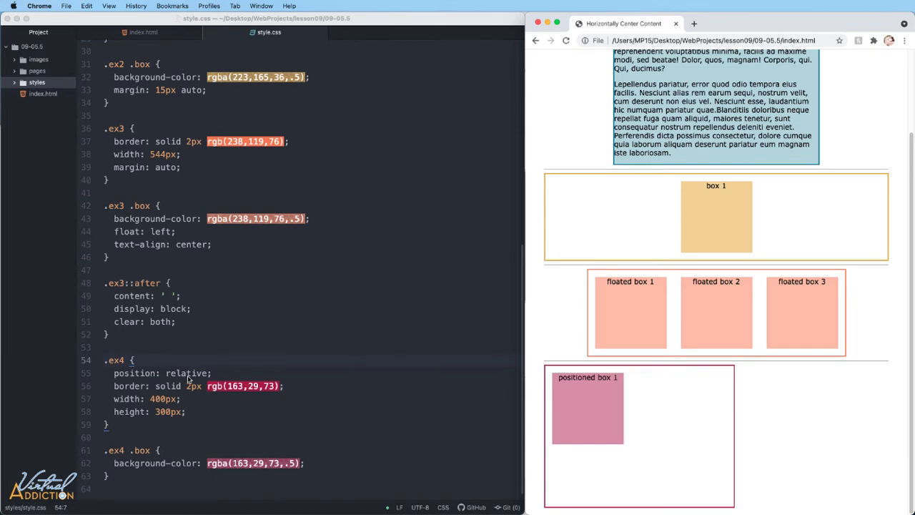
mouse_move(659, 395)
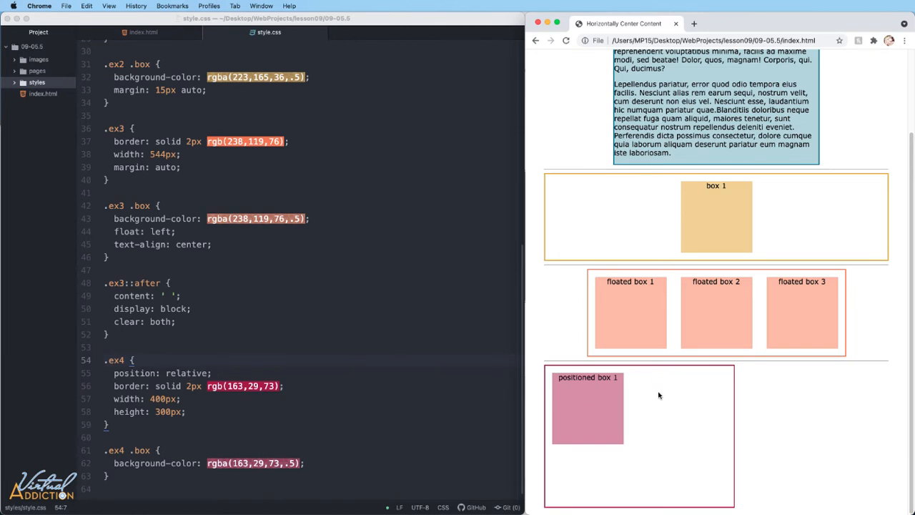
mouse_move(128, 457)
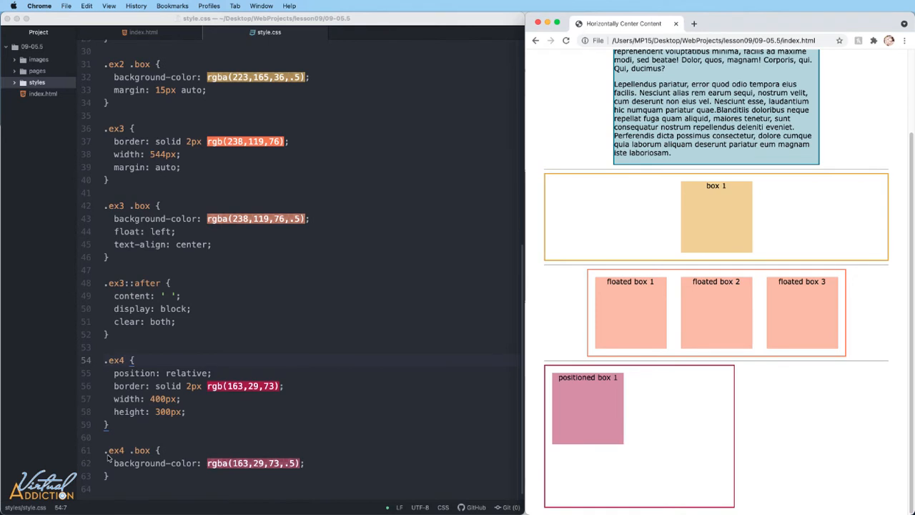
mouse_move(300, 413)
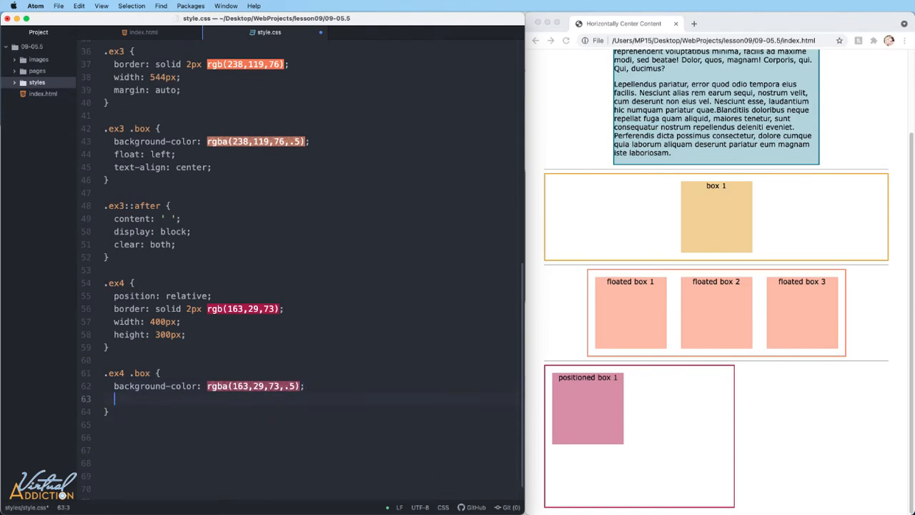
Step: Add position: absolute; and margin: auto; to the .ex4 .box rule
text(position: absolute;)
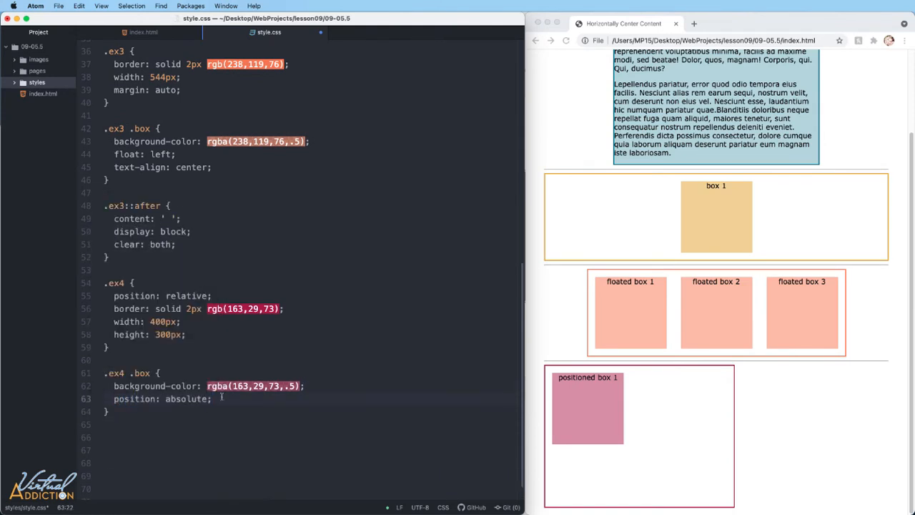
text(margin: a)
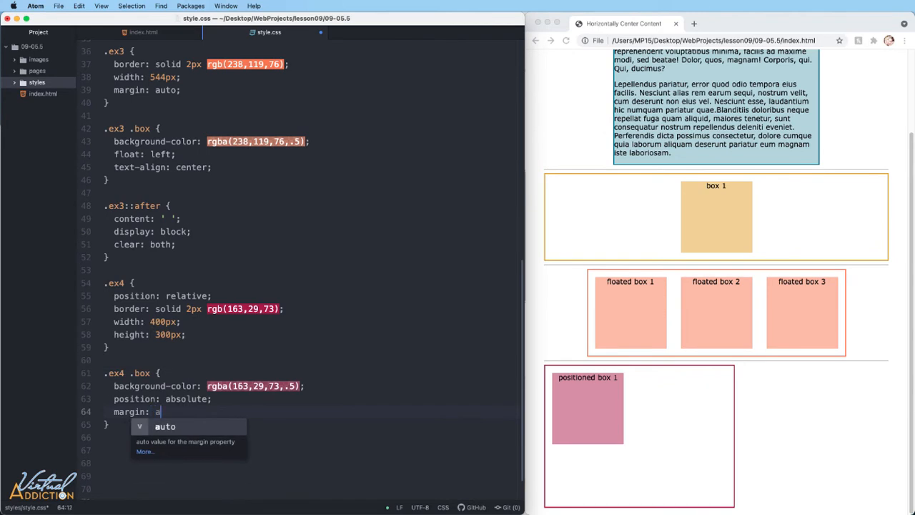
text(uto;)
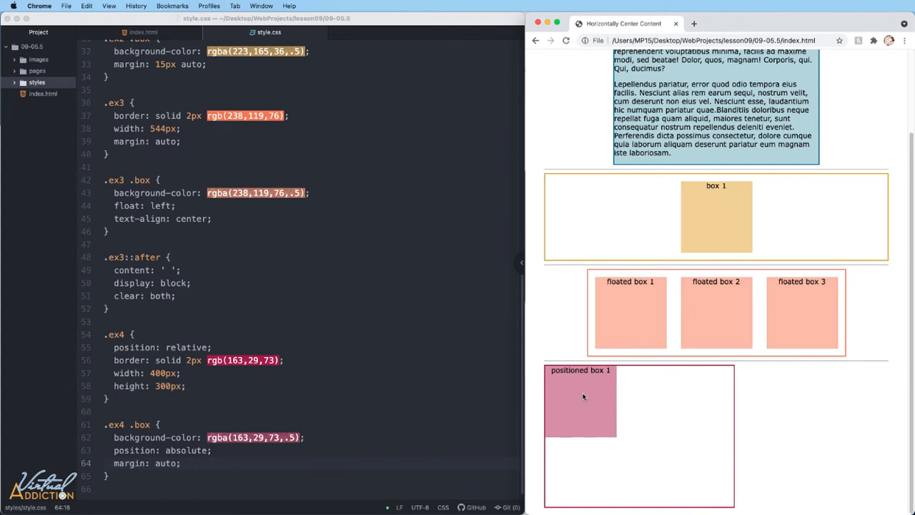
mouse_move(582, 399)
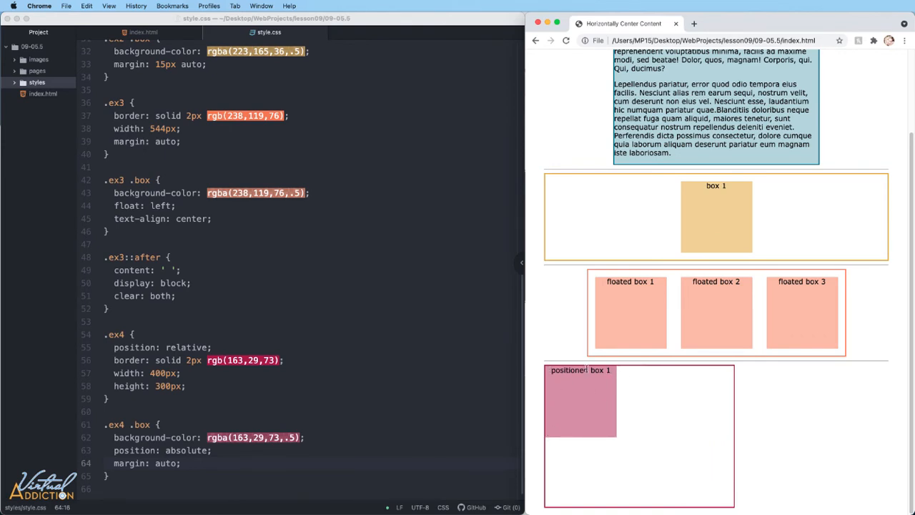
mouse_move(570, 394)
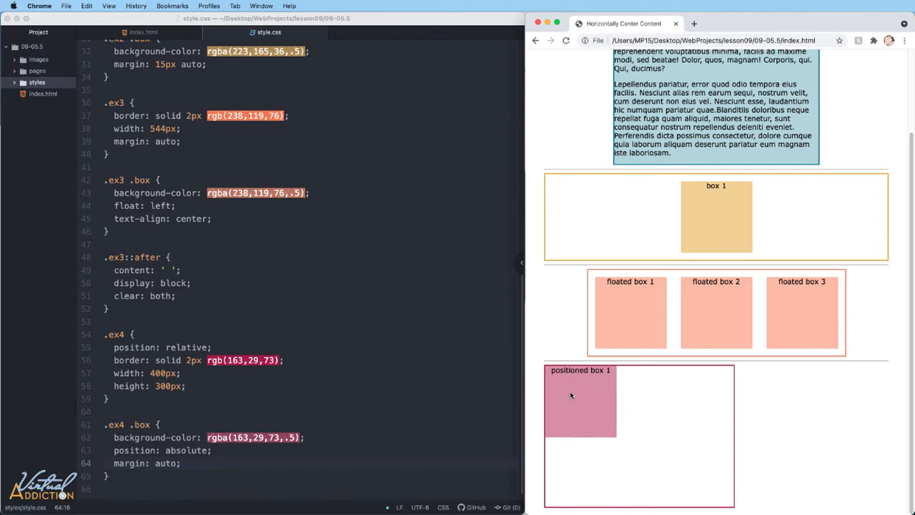
mouse_move(182, 447)
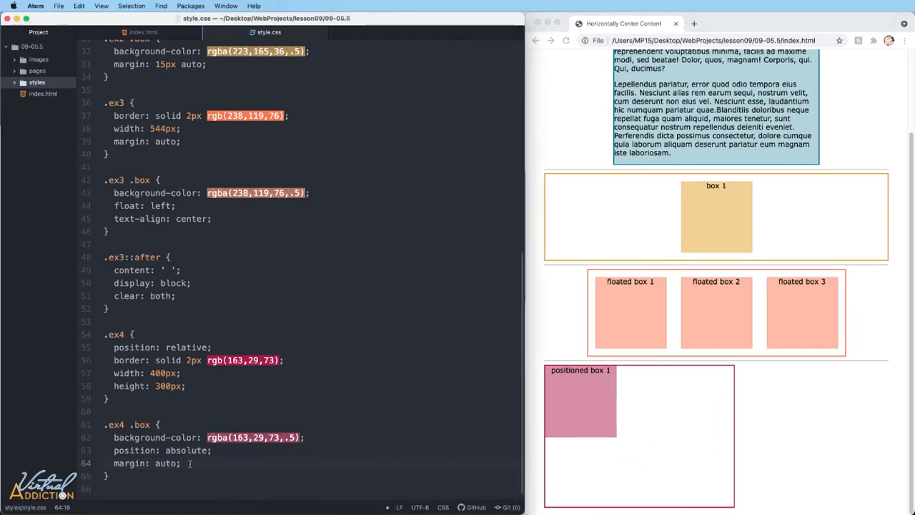
Step: Set top, right, bottom and left to 0 in the .ex4 .box rule
text(top: 0;)
text(right: 0;)
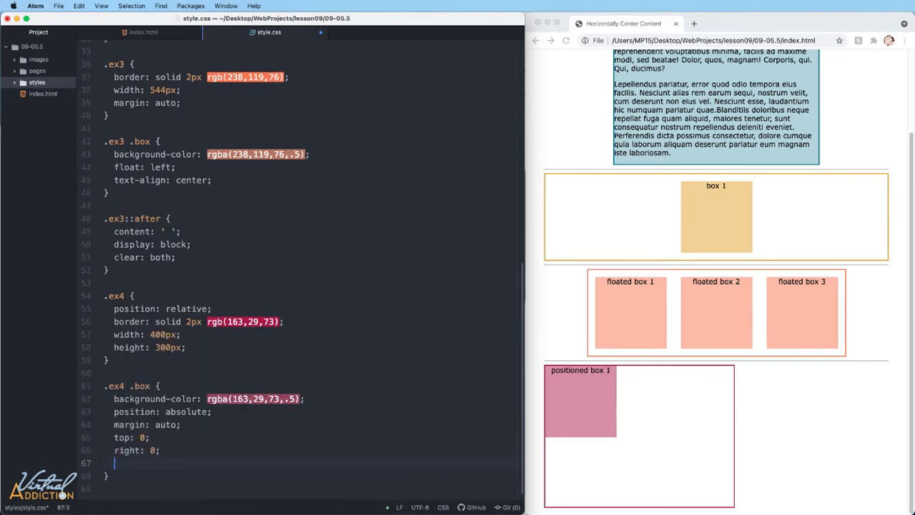
text(bottom: 0)
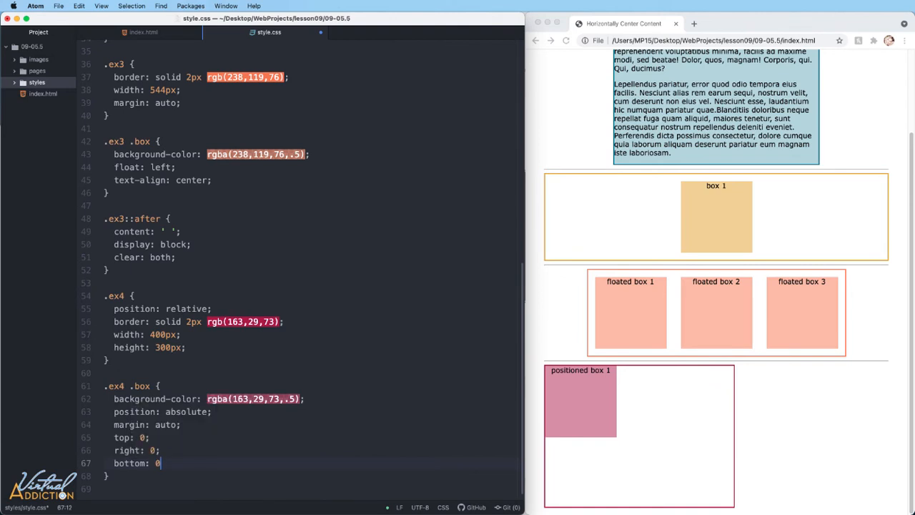
text(left: 0;)
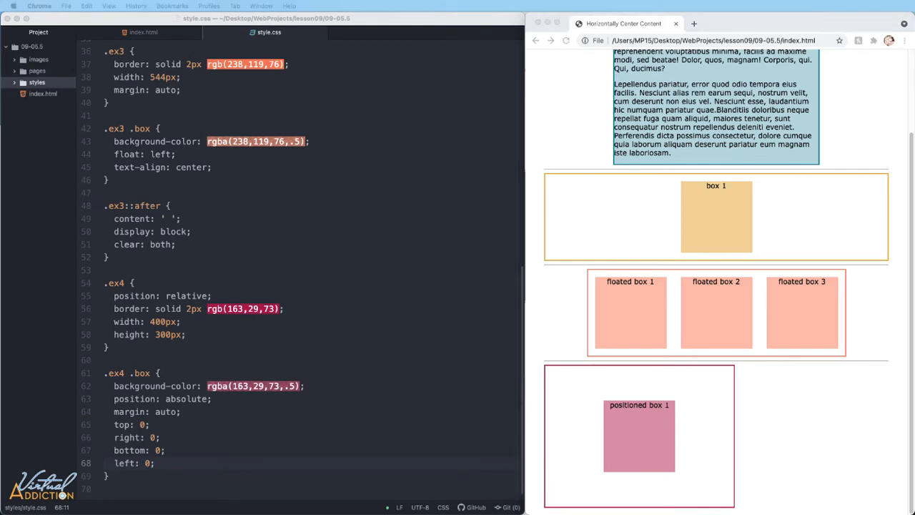
mouse_move(159, 277)
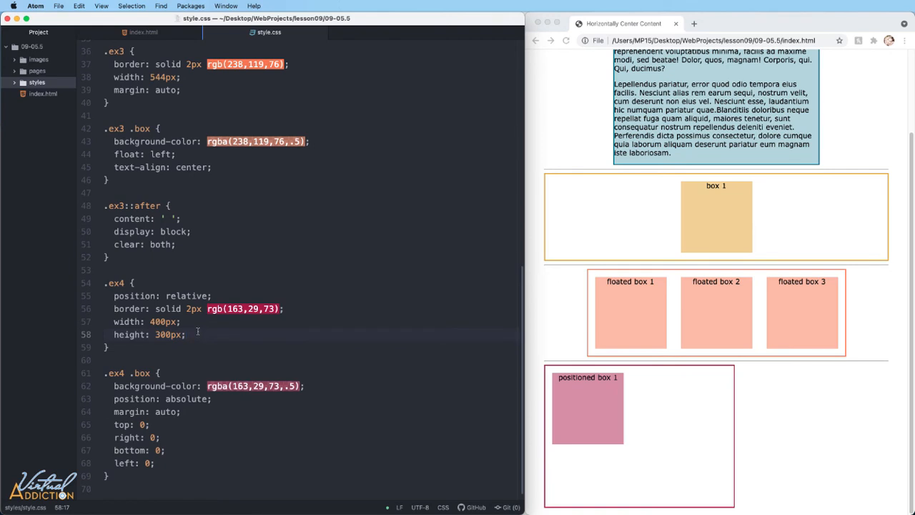
Step: Add 'margin: auto;' to the .ex4 rule so the crimson container and box 1 center
text(margin: auto;)
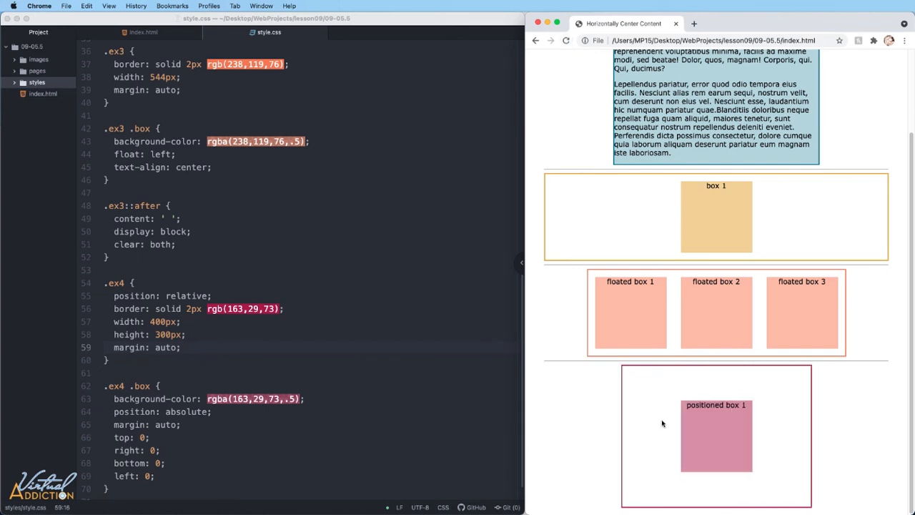
mouse_move(712, 439)
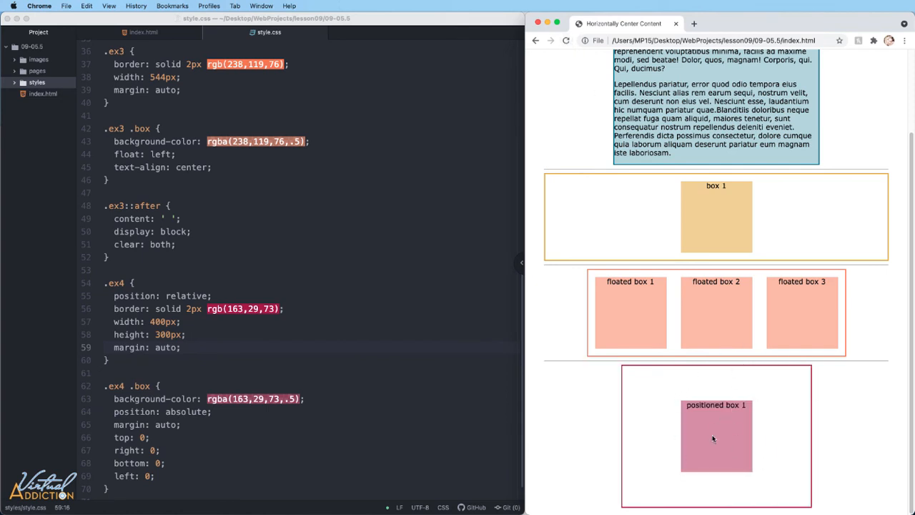
mouse_move(729, 425)
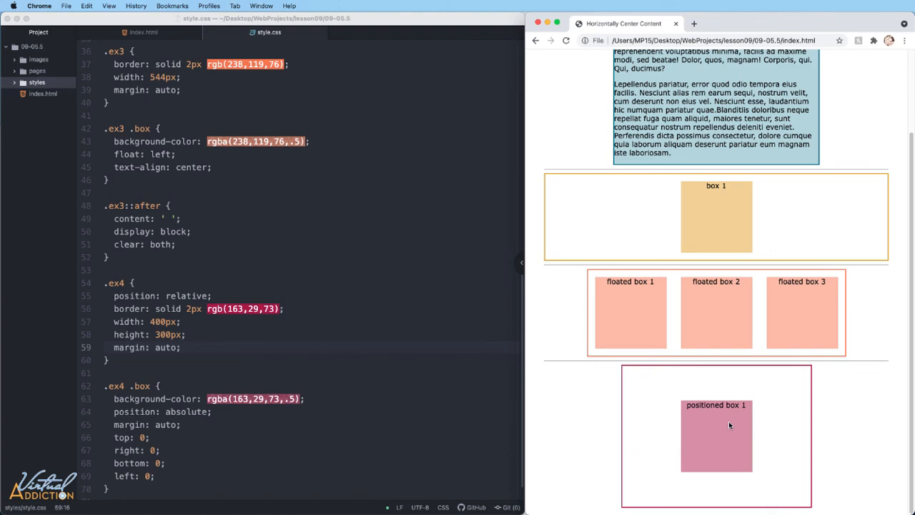
mouse_move(641, 404)
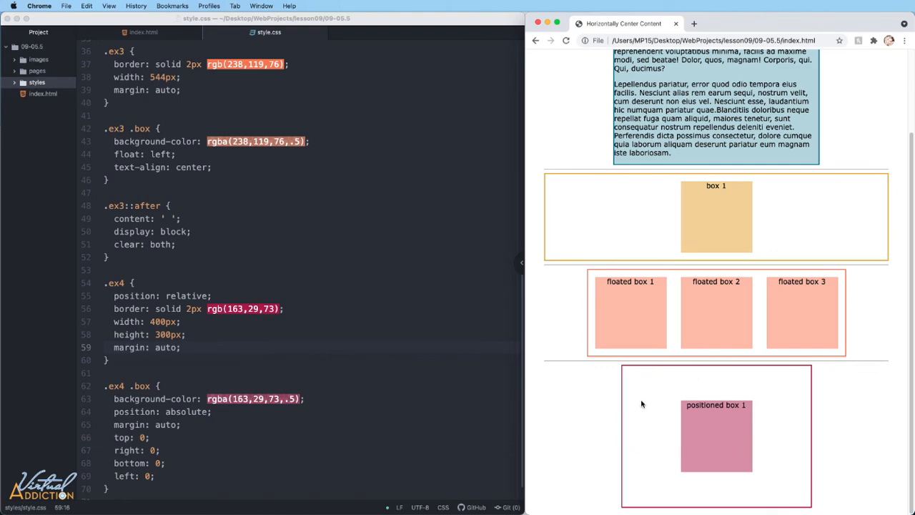
click(557, 24)
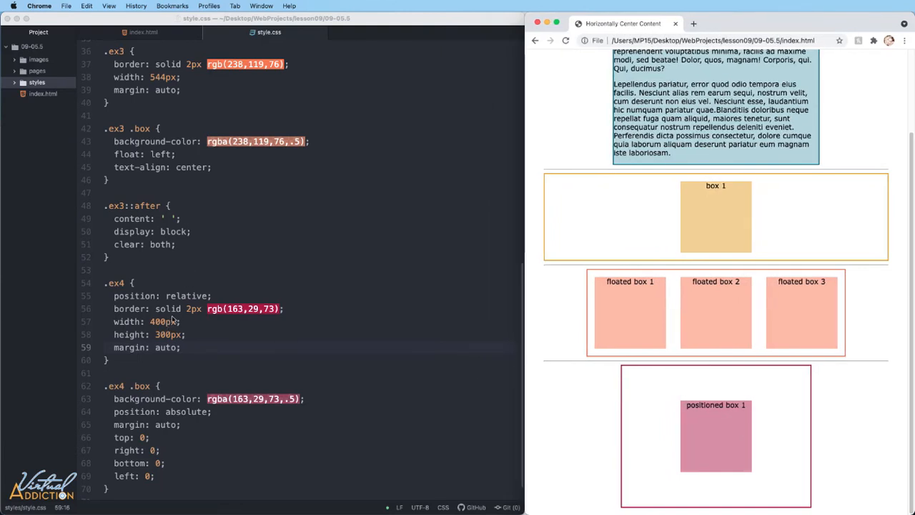
mouse_move(705, 322)
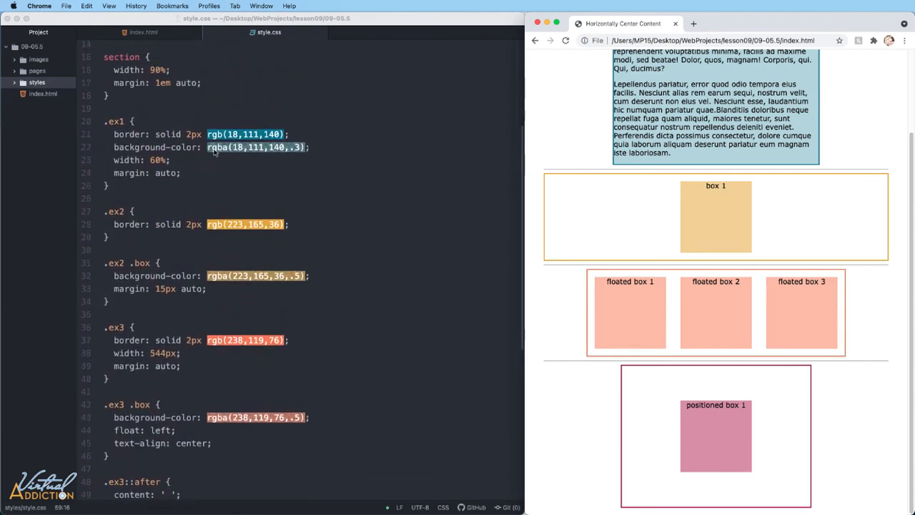
scroll(down, 3)
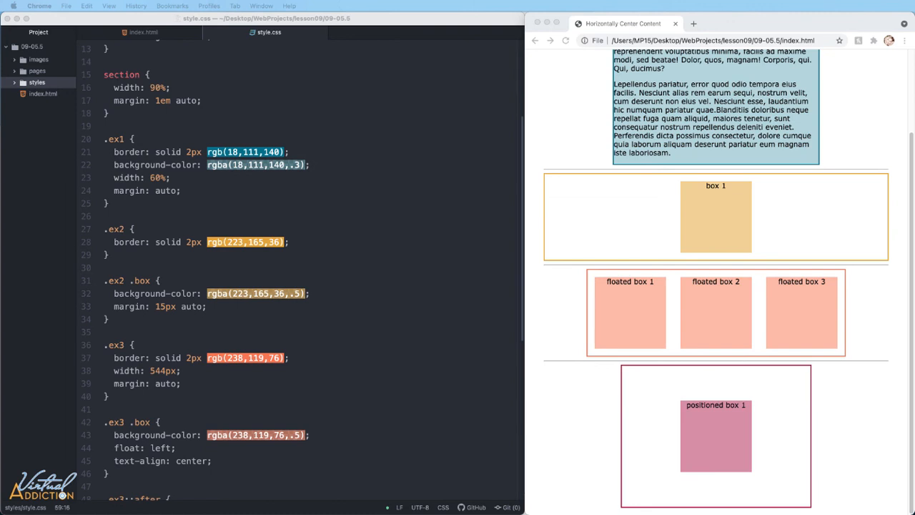
mouse_move(585, 144)
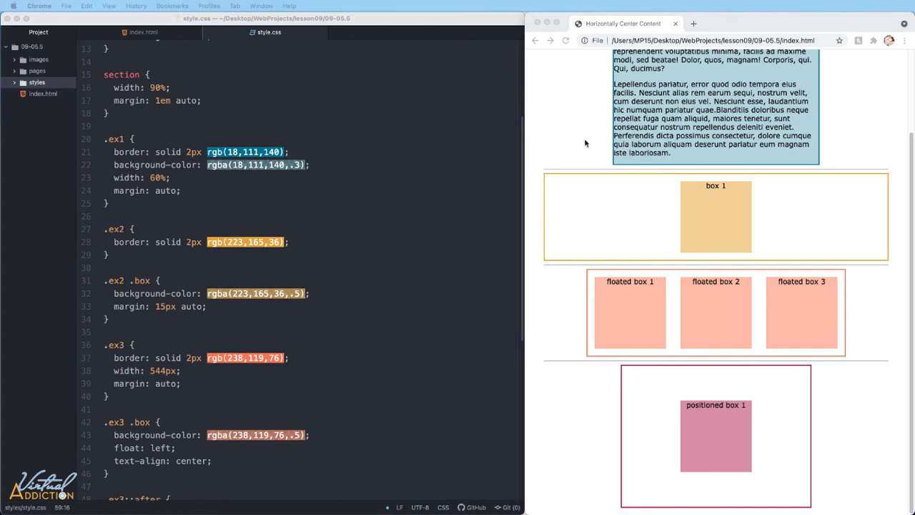
scroll(up, 3)
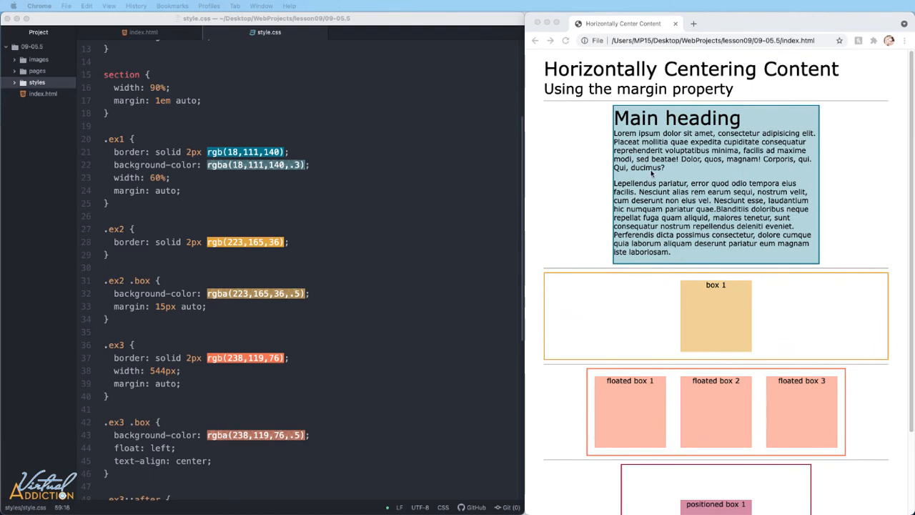
mouse_move(579, 322)
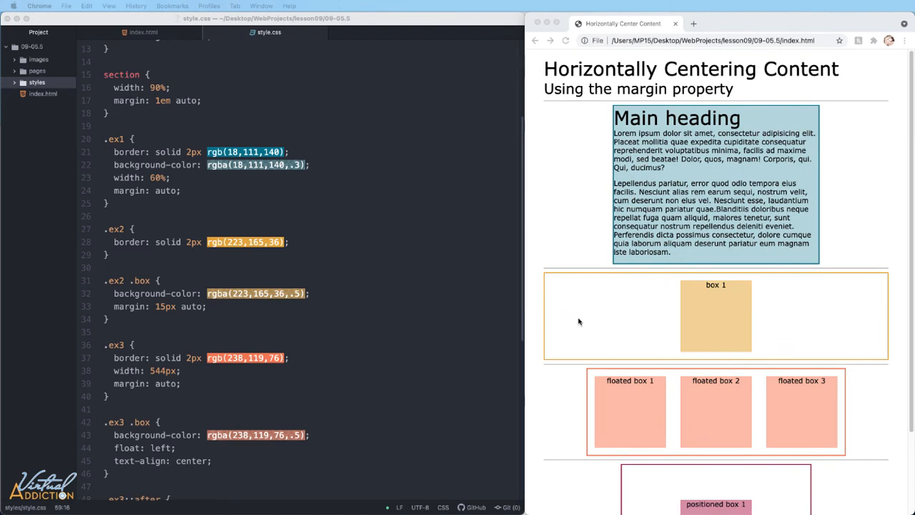